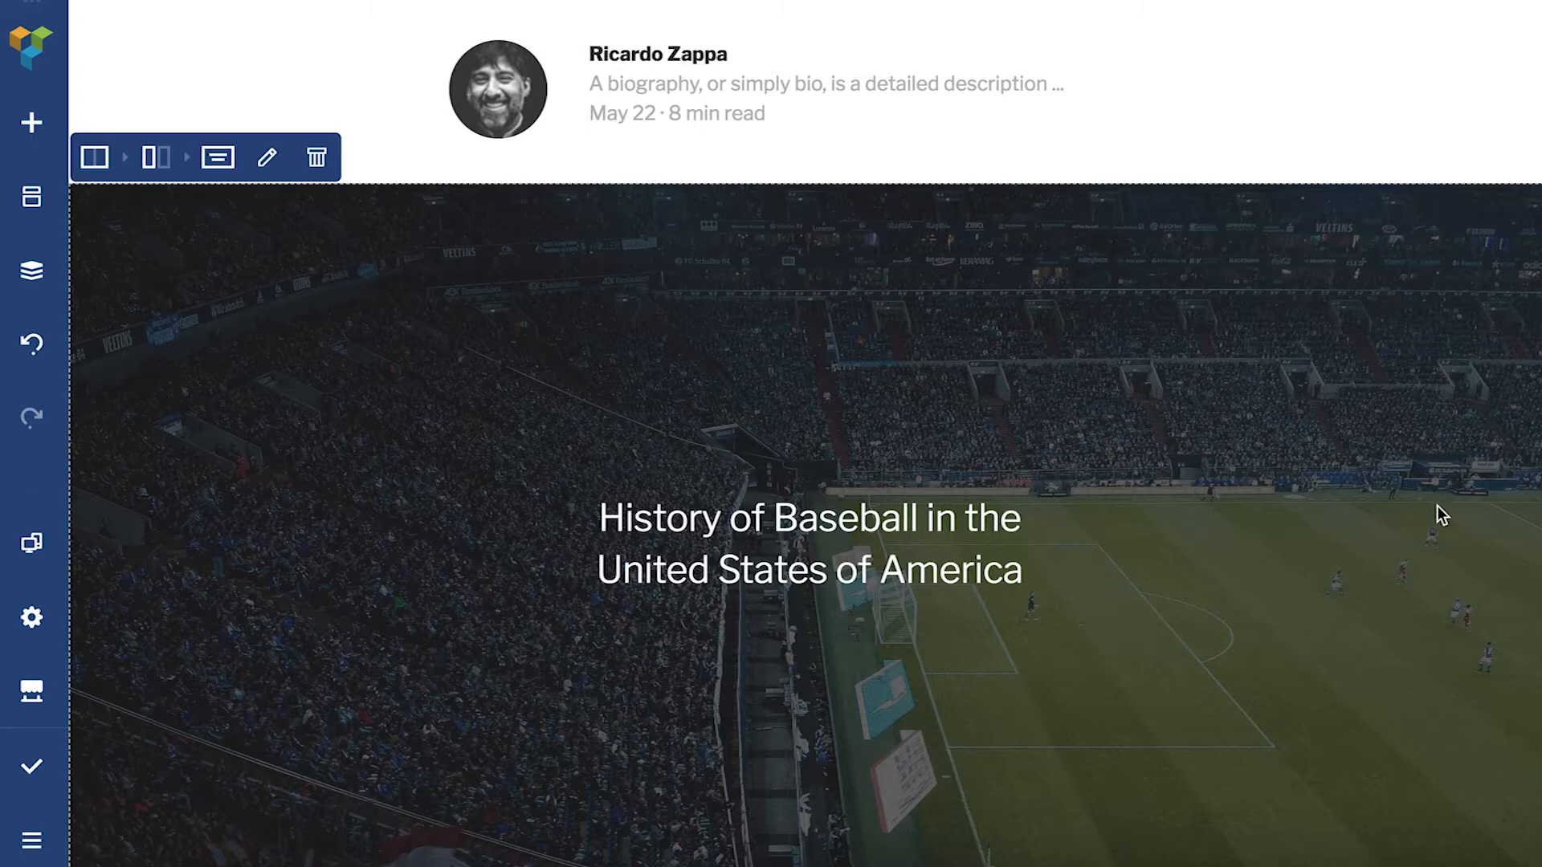
Step: Open the Hero Section's Edit panel from its element toolbar dropdown
{"action": "scroll", "scroll_direction": "down", "scroll_amount": 3}
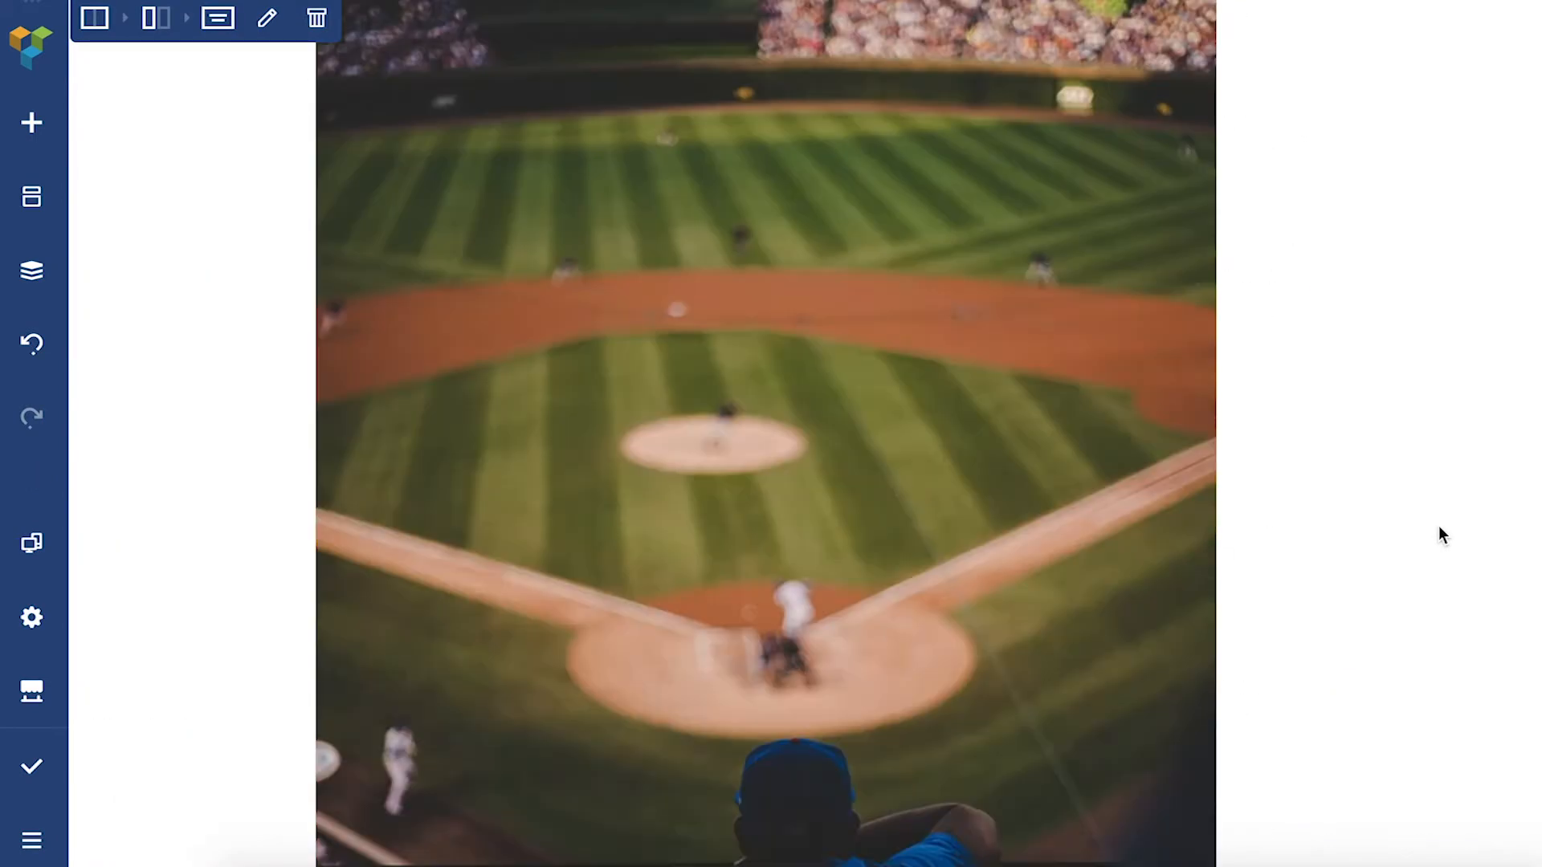
{"action": "scroll", "scroll_direction": "up", "scroll_amount": 3}
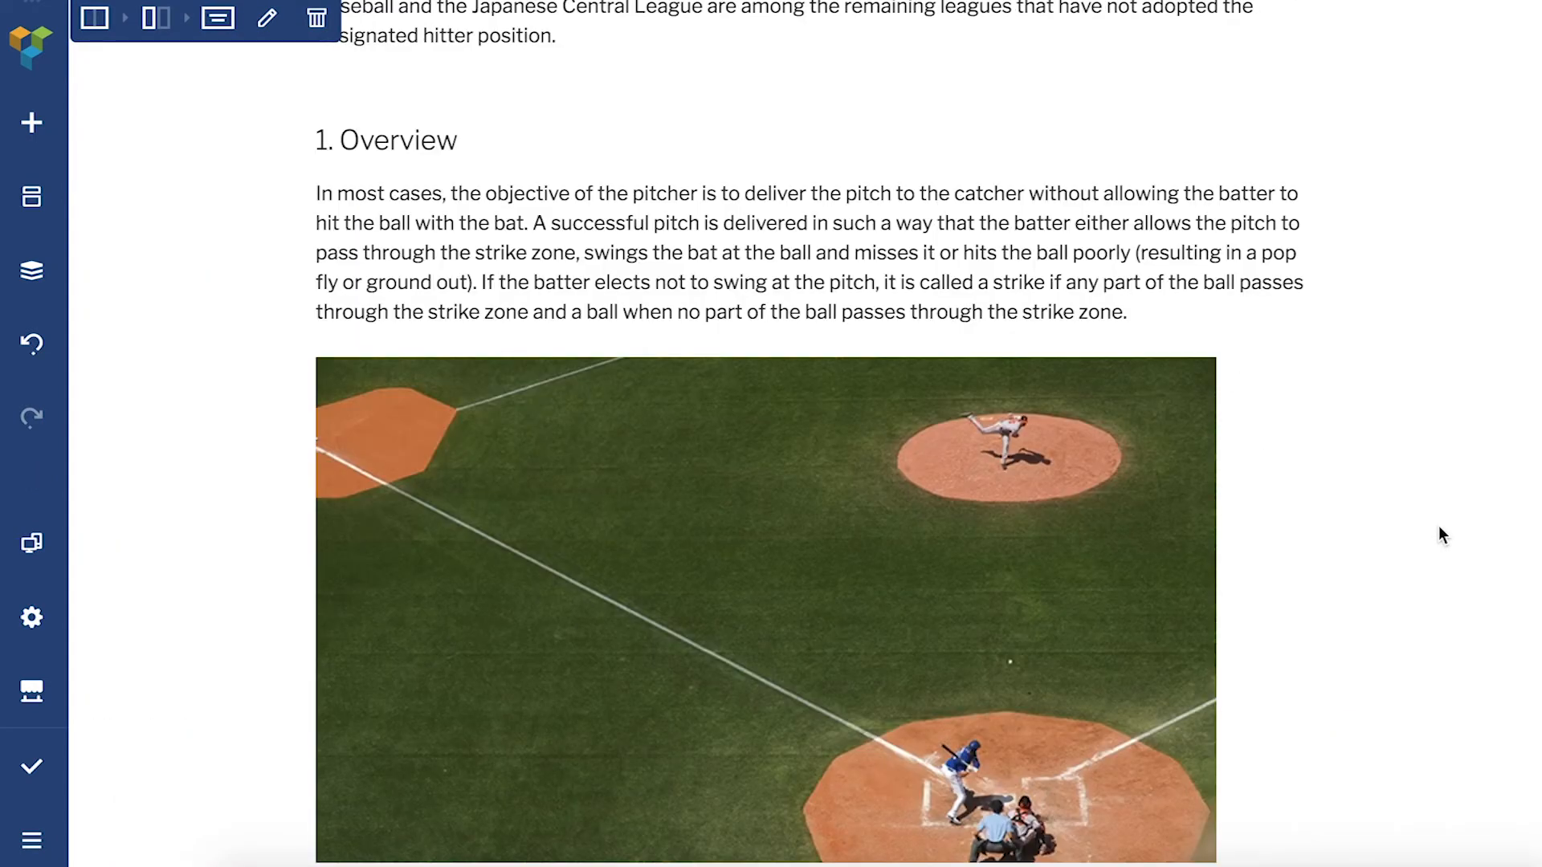
{"action": "scroll", "scroll_direction": "up", "scroll_amount": 3}
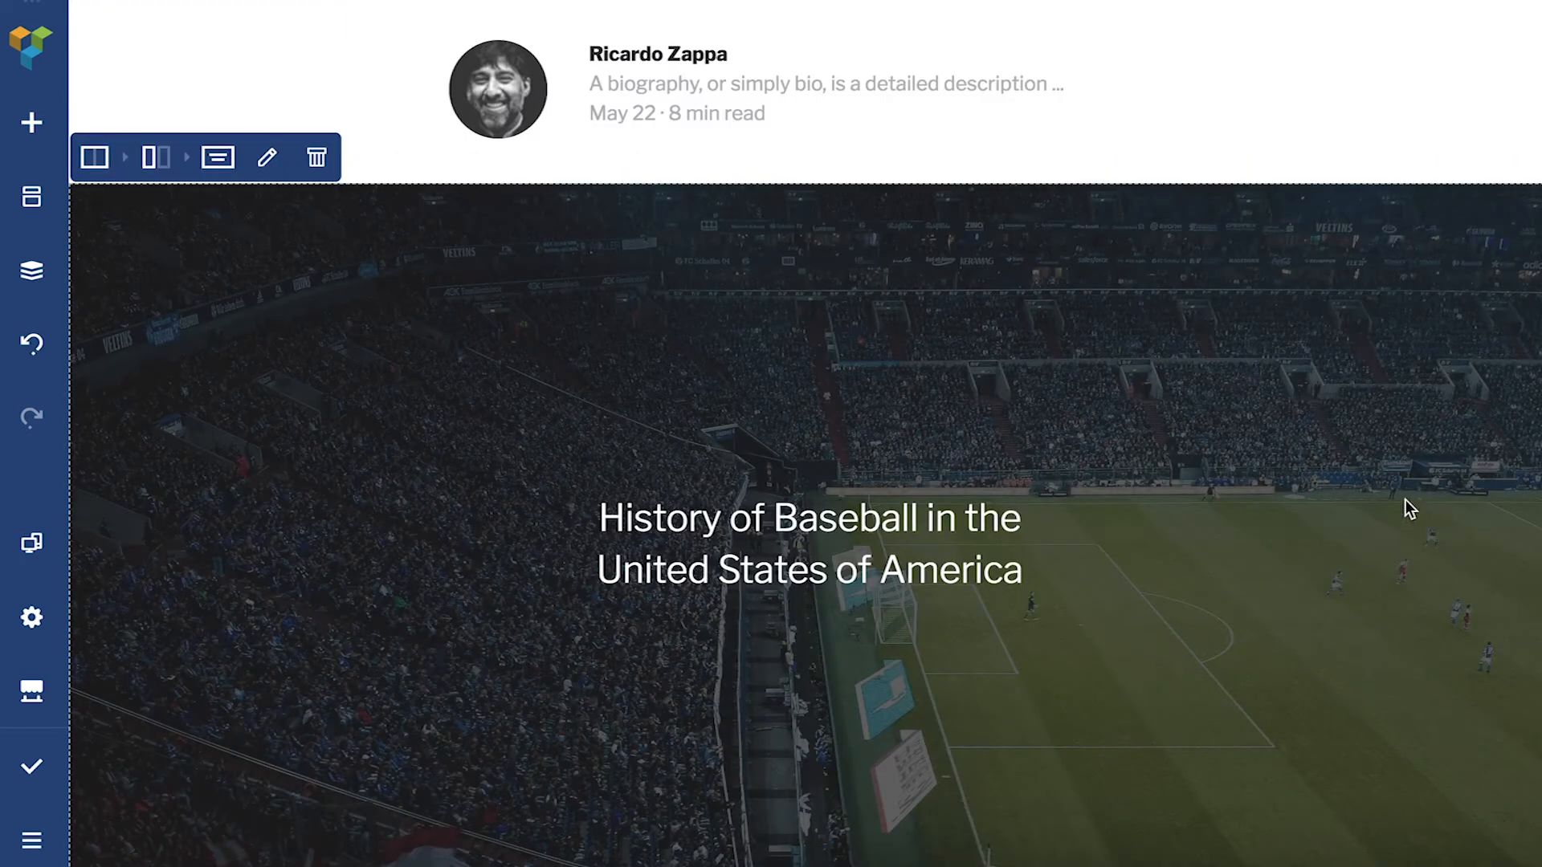
{"action": "mouse_move", "coordinate": [317, 384]}
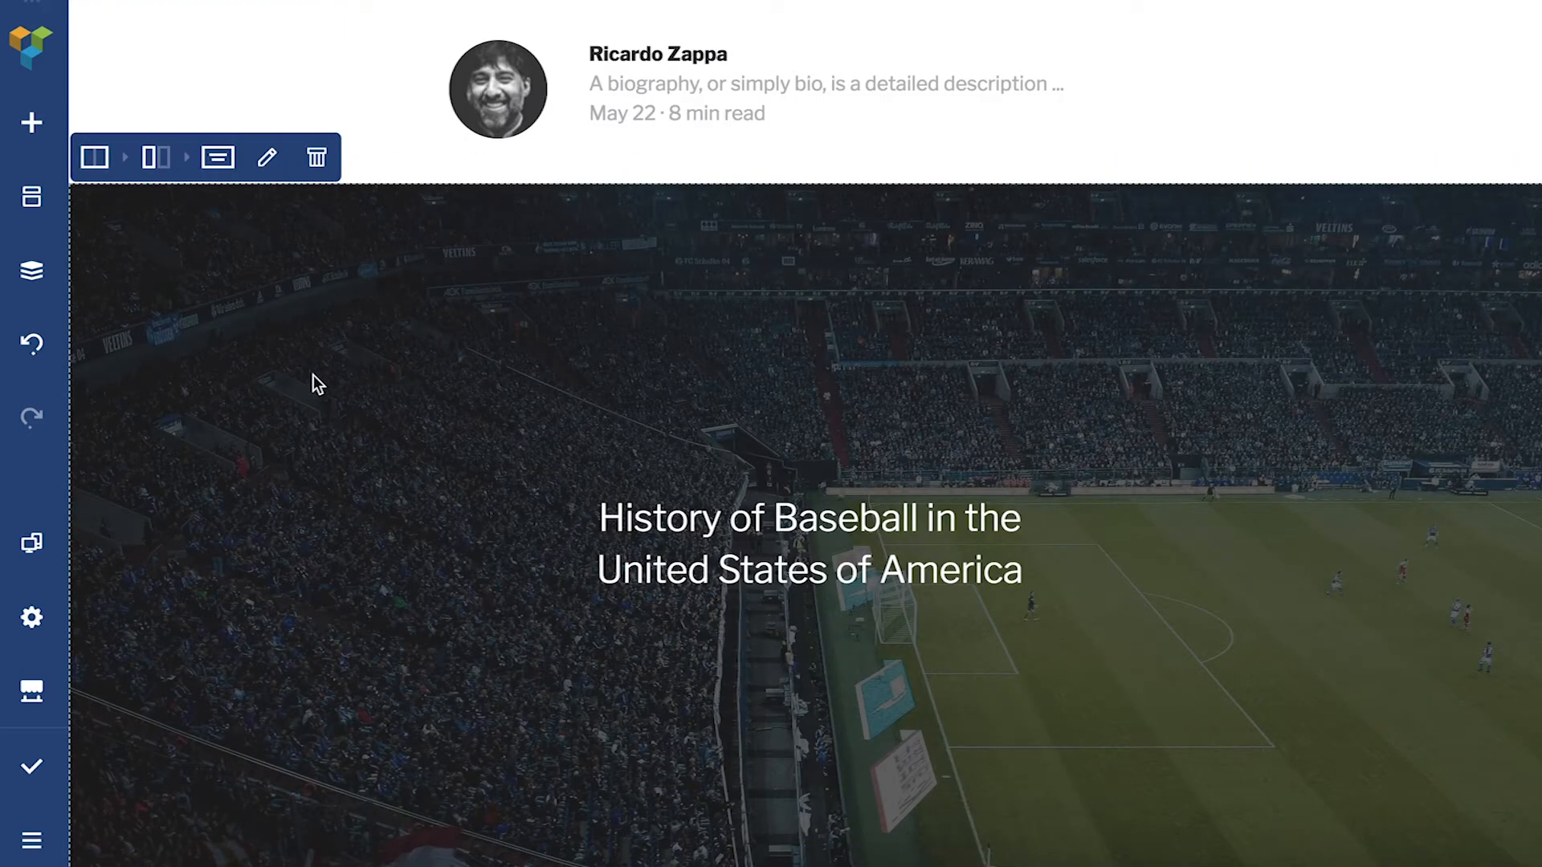
{"action": "mouse_move", "coordinate": [328, 380]}
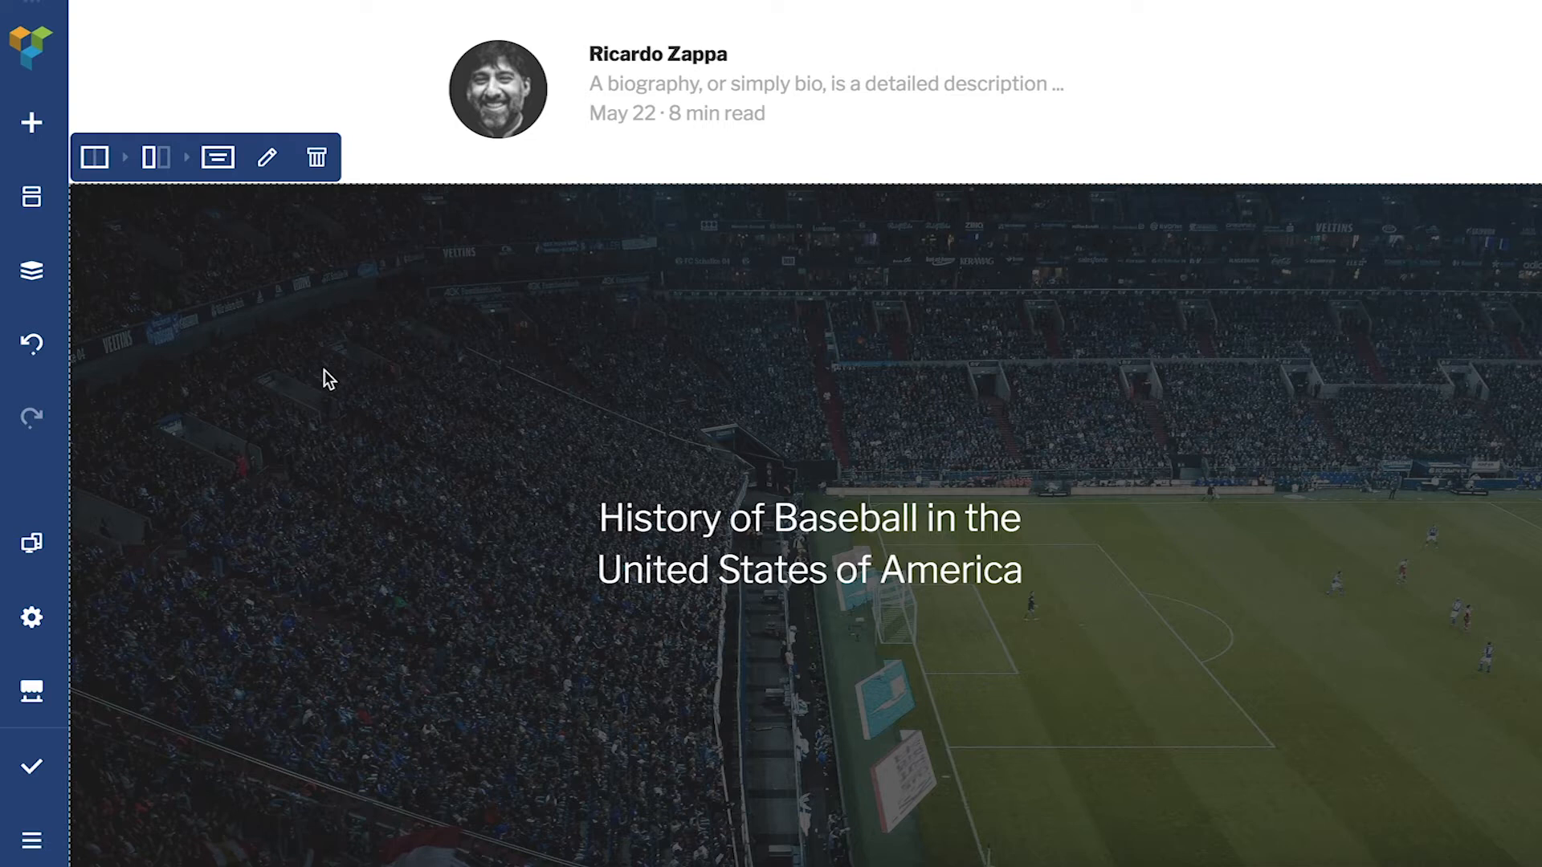
{"action": "scroll", "scroll_direction": "down", "scroll_amount": 3}
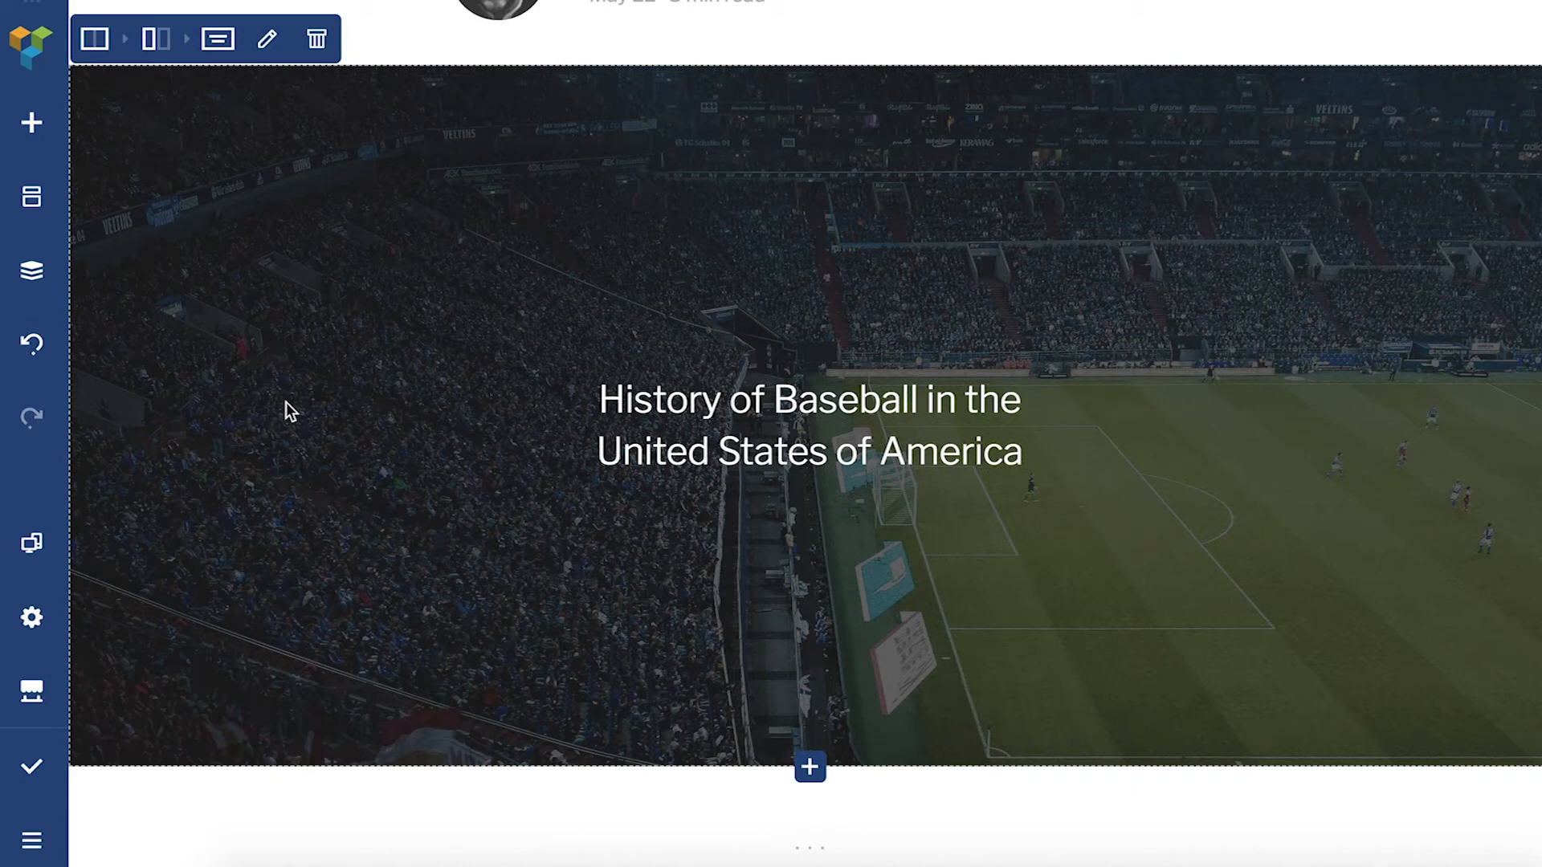
{"action": "left_click", "coordinate": [218, 39]}
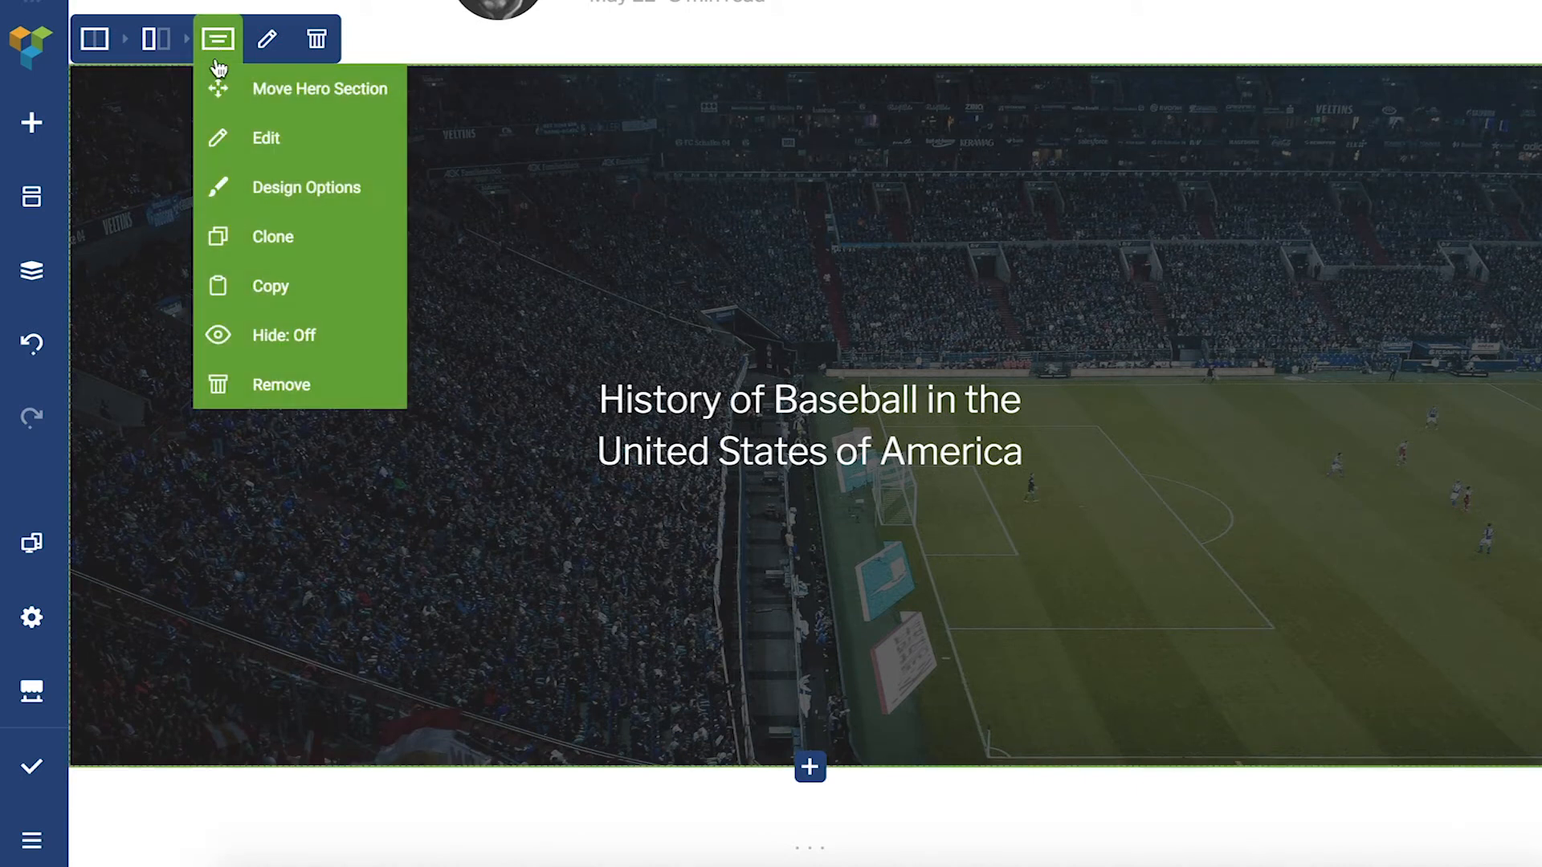
{"action": "left_click", "coordinate": [265, 137]}
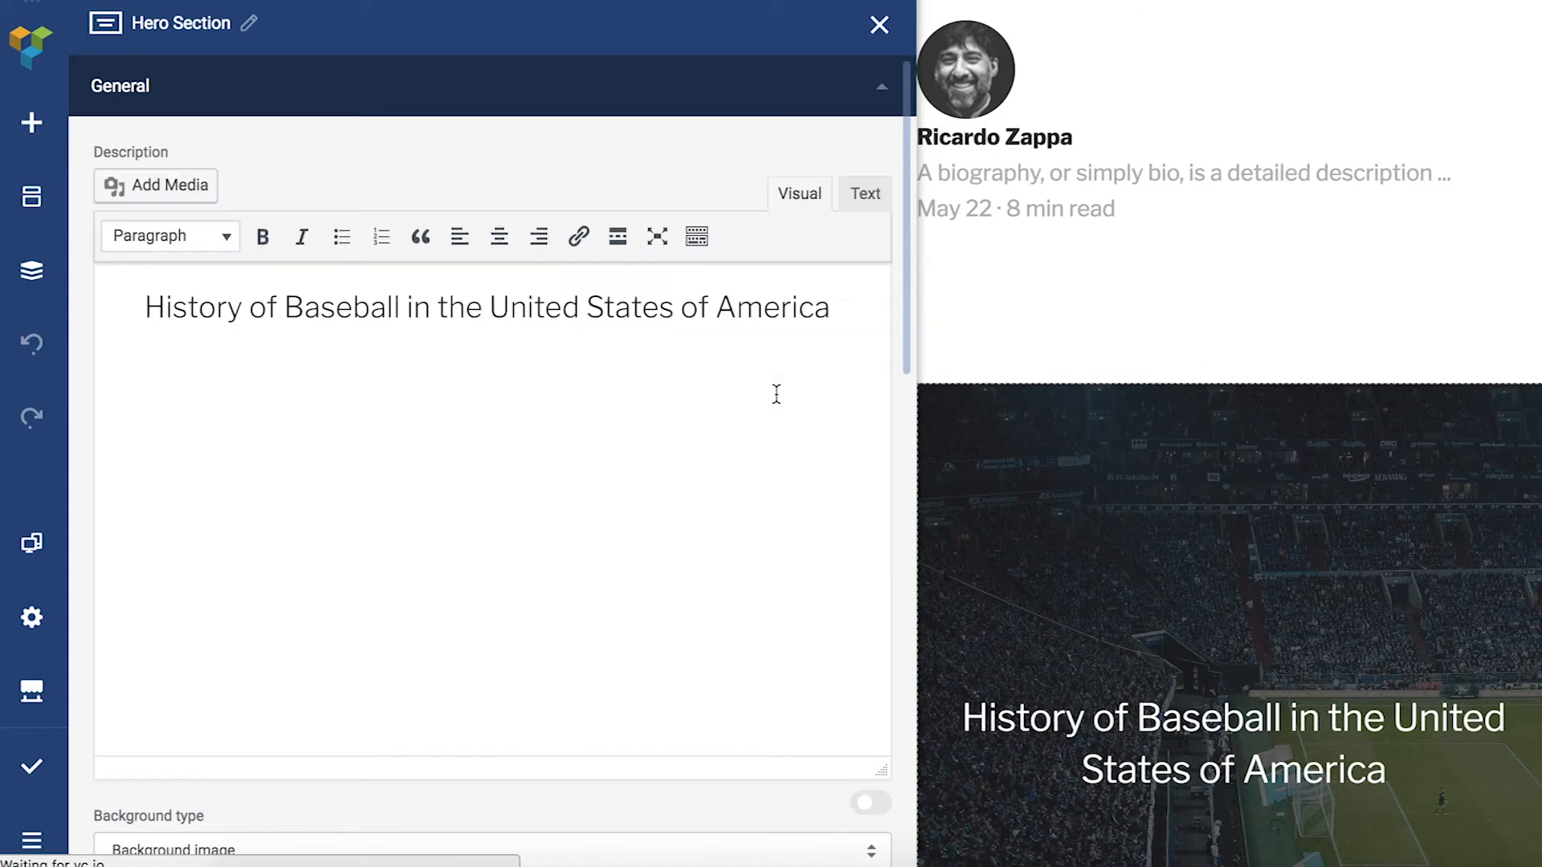
{"action": "mouse_move", "coordinate": [665, 416]}
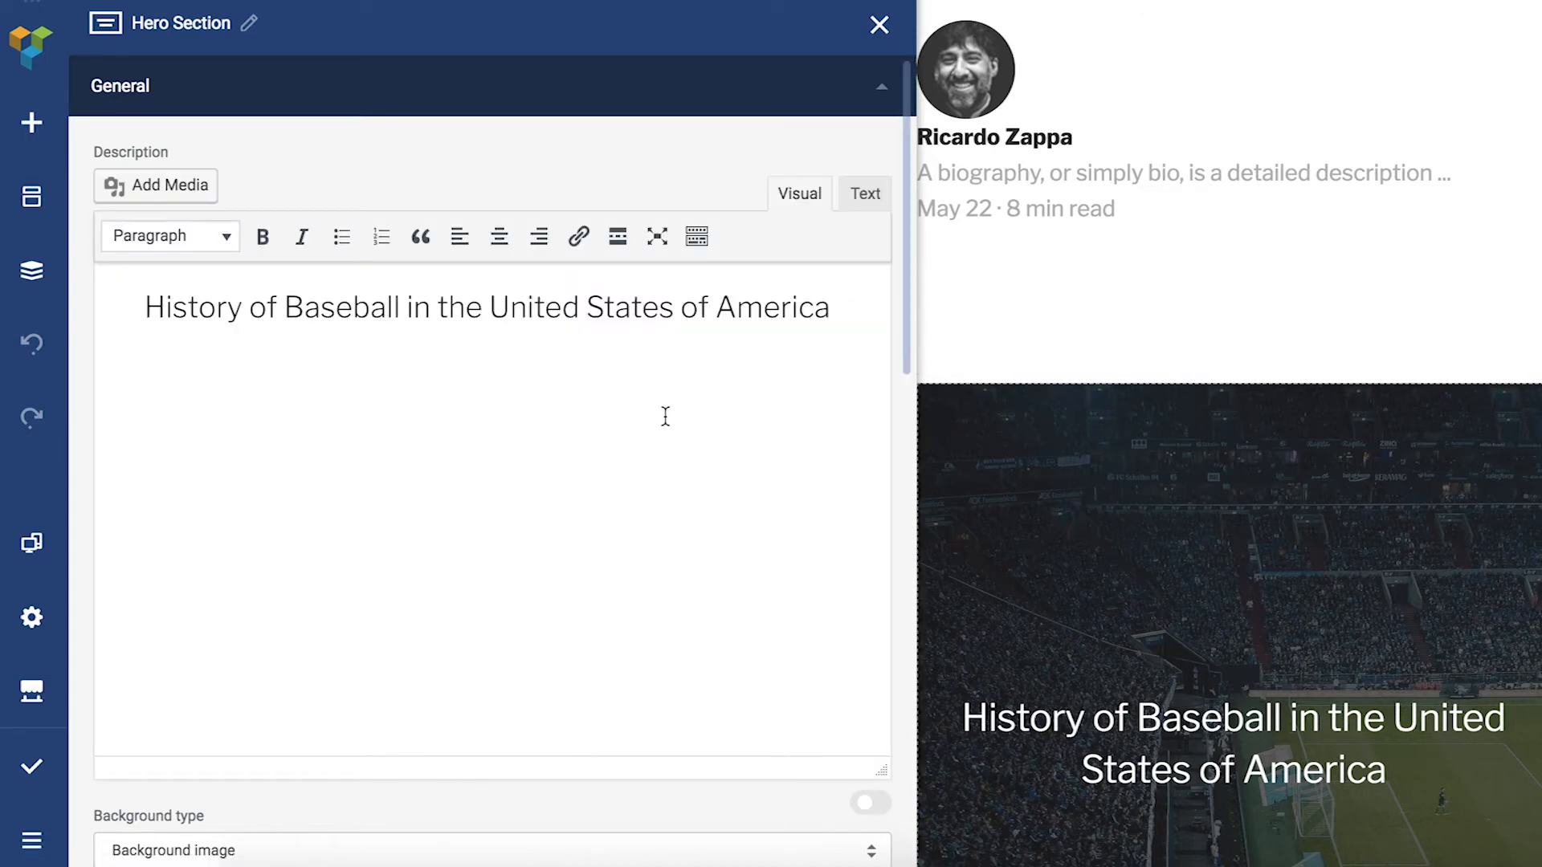
{"action": "mouse_move", "coordinate": [549, 500]}
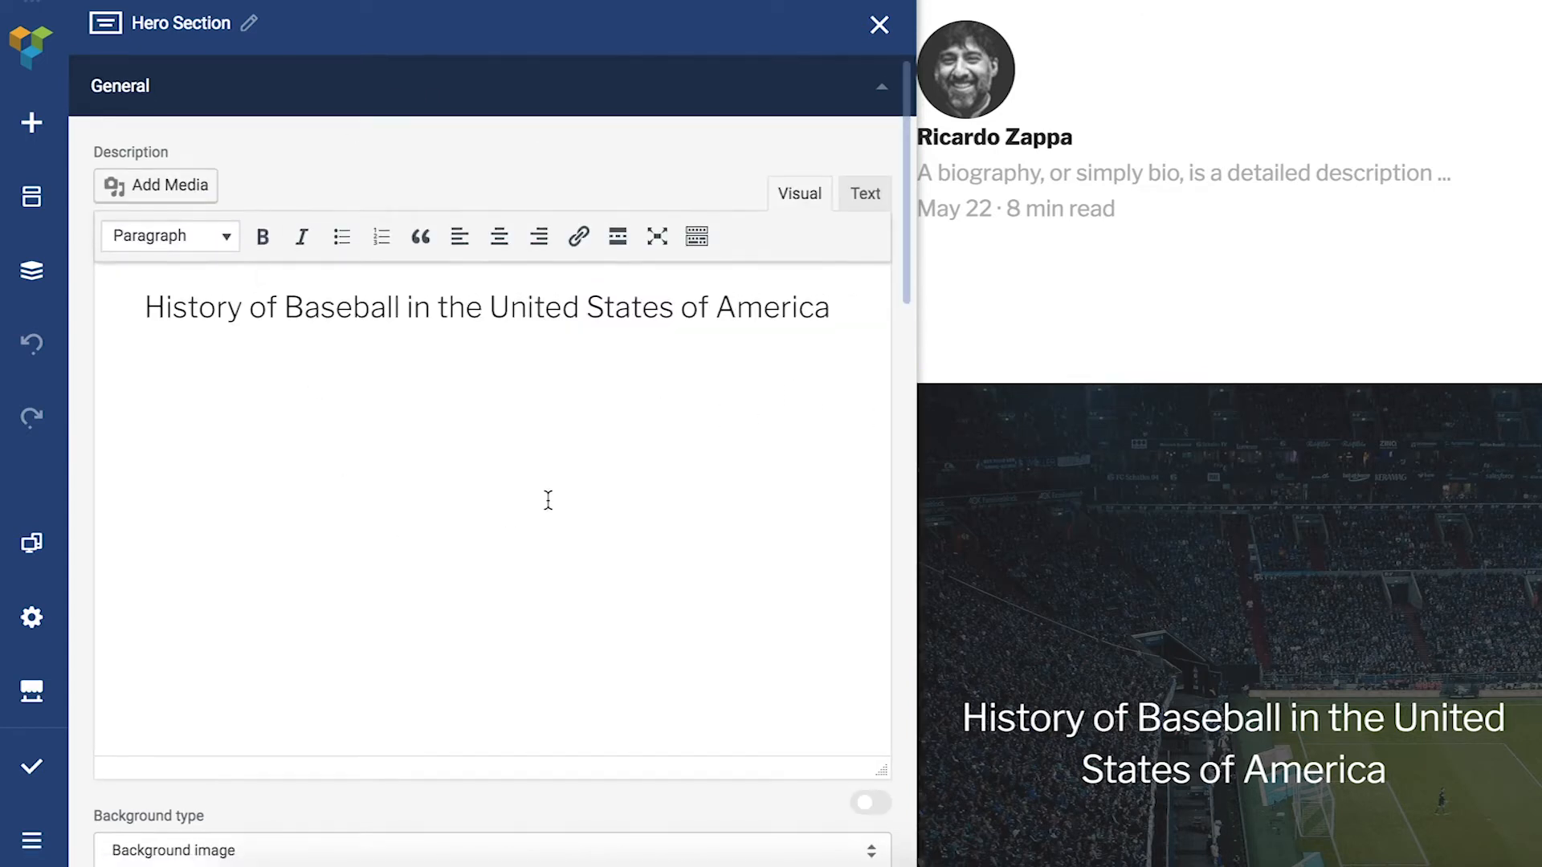
{"action": "mouse_move", "coordinate": [525, 499]}
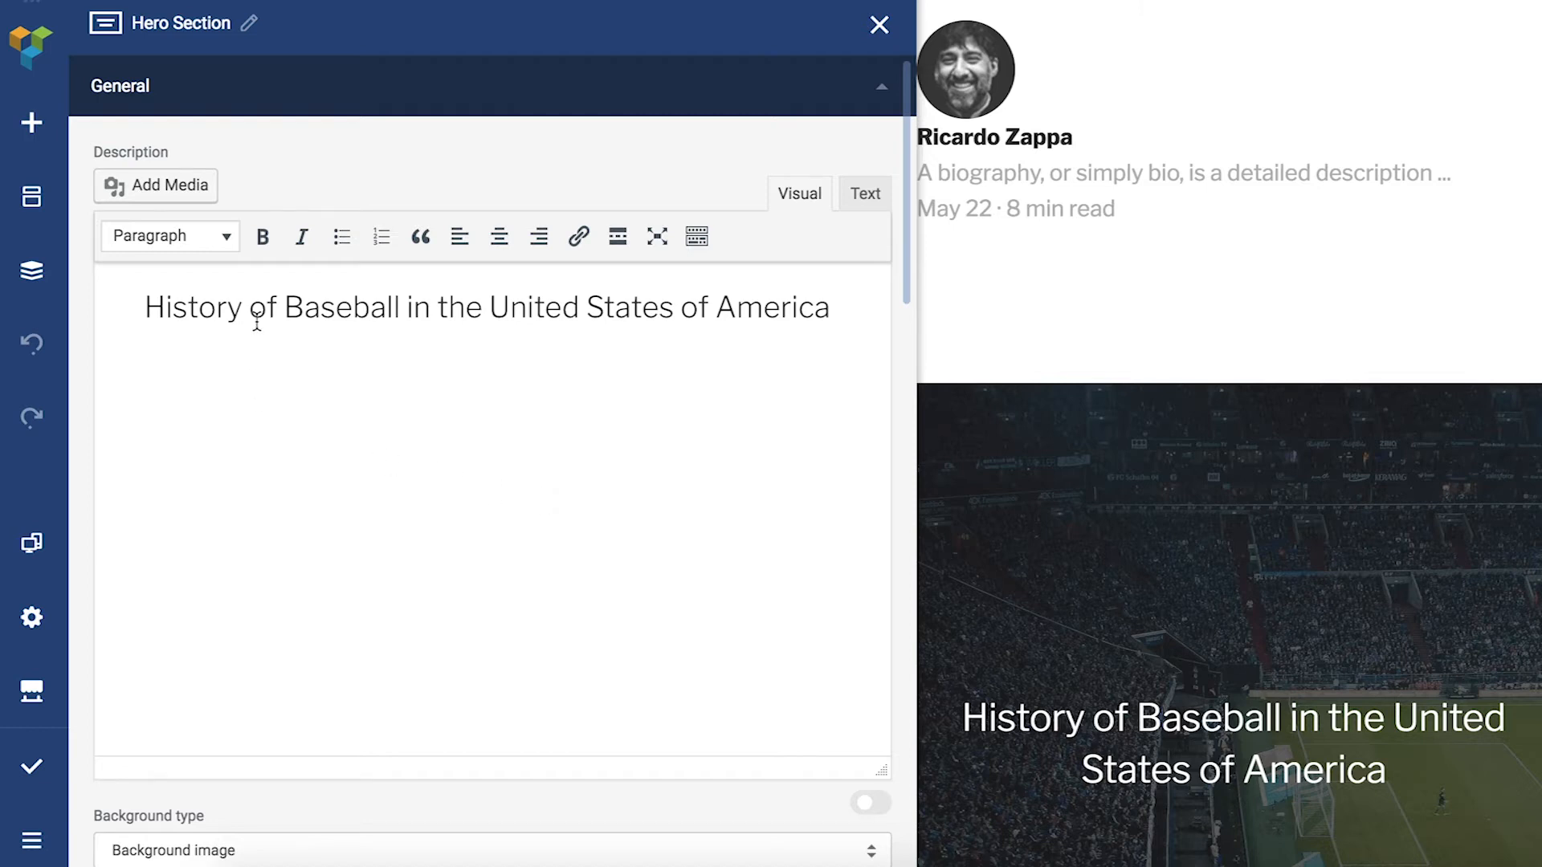
{"action": "mouse_move", "coordinate": [262, 236]}
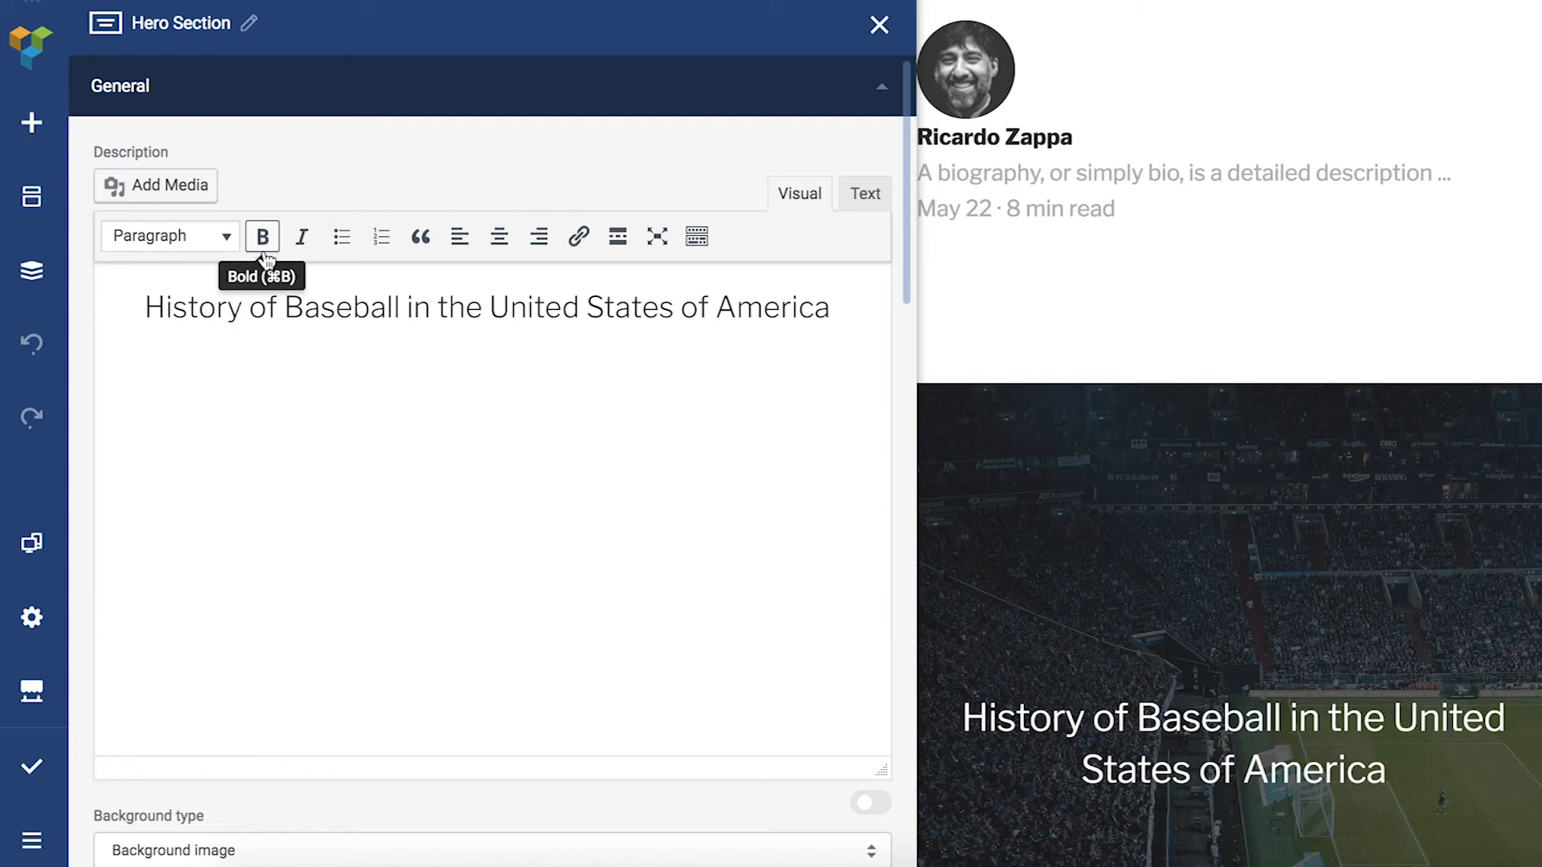
{"action": "mouse_move", "coordinate": [504, 253]}
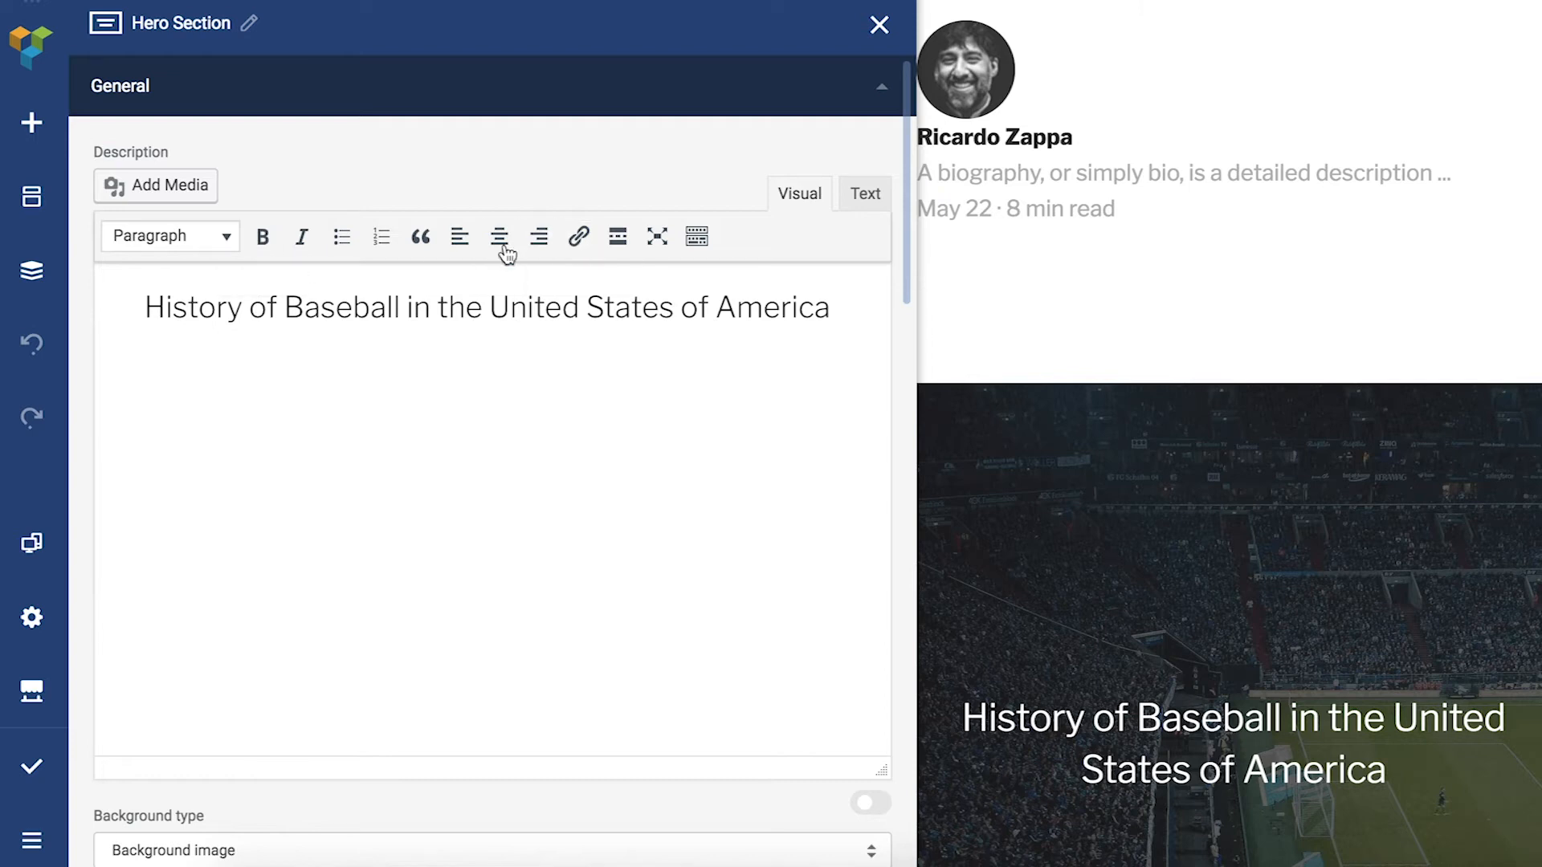
{"action": "mouse_move", "coordinate": [531, 390]}
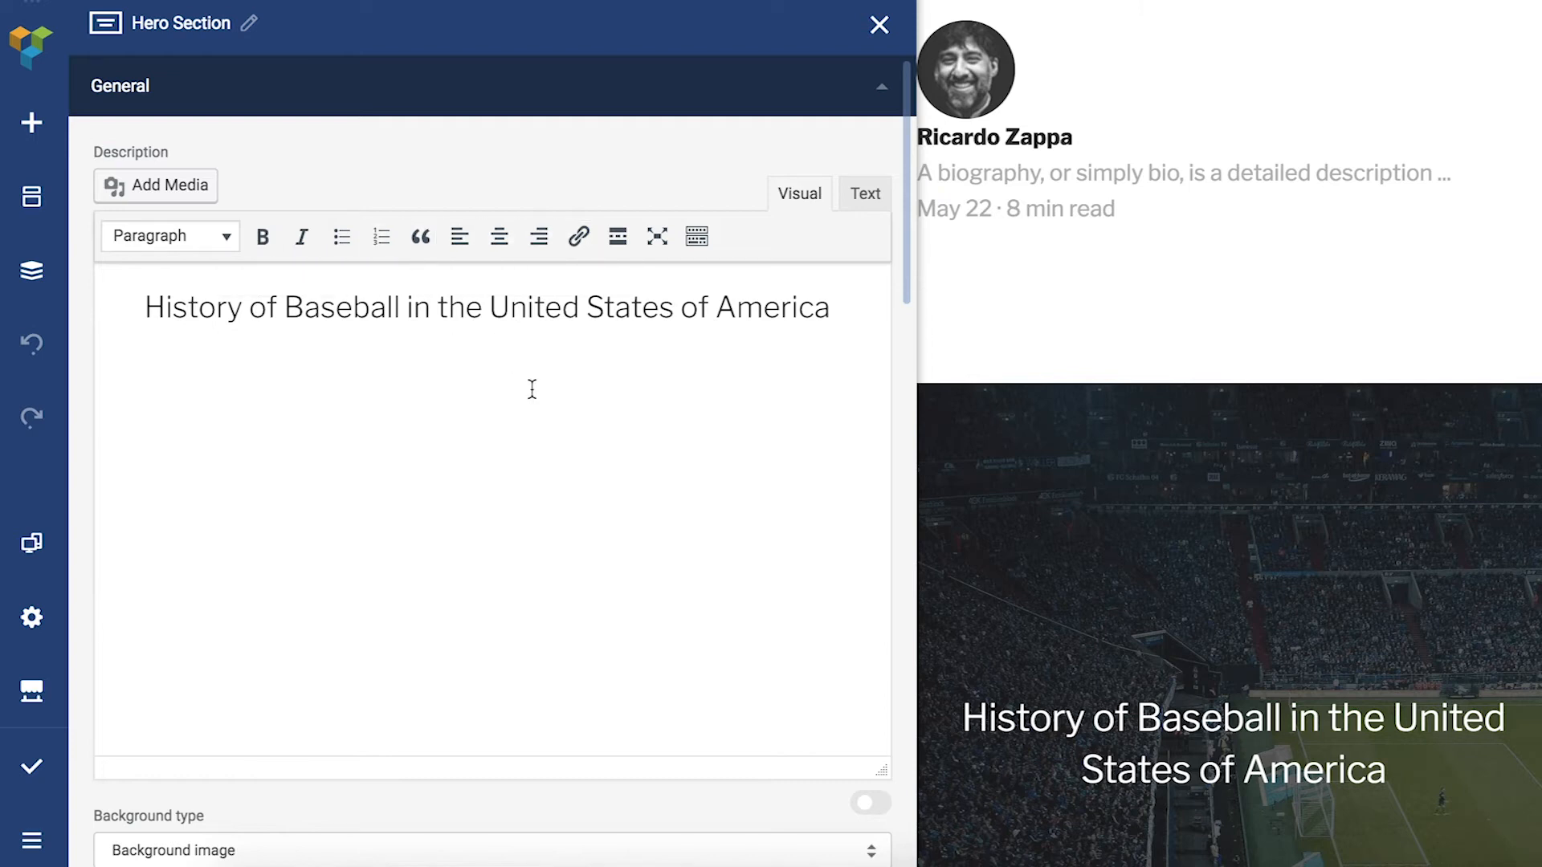
{"action": "mouse_move", "coordinate": [742, 245]}
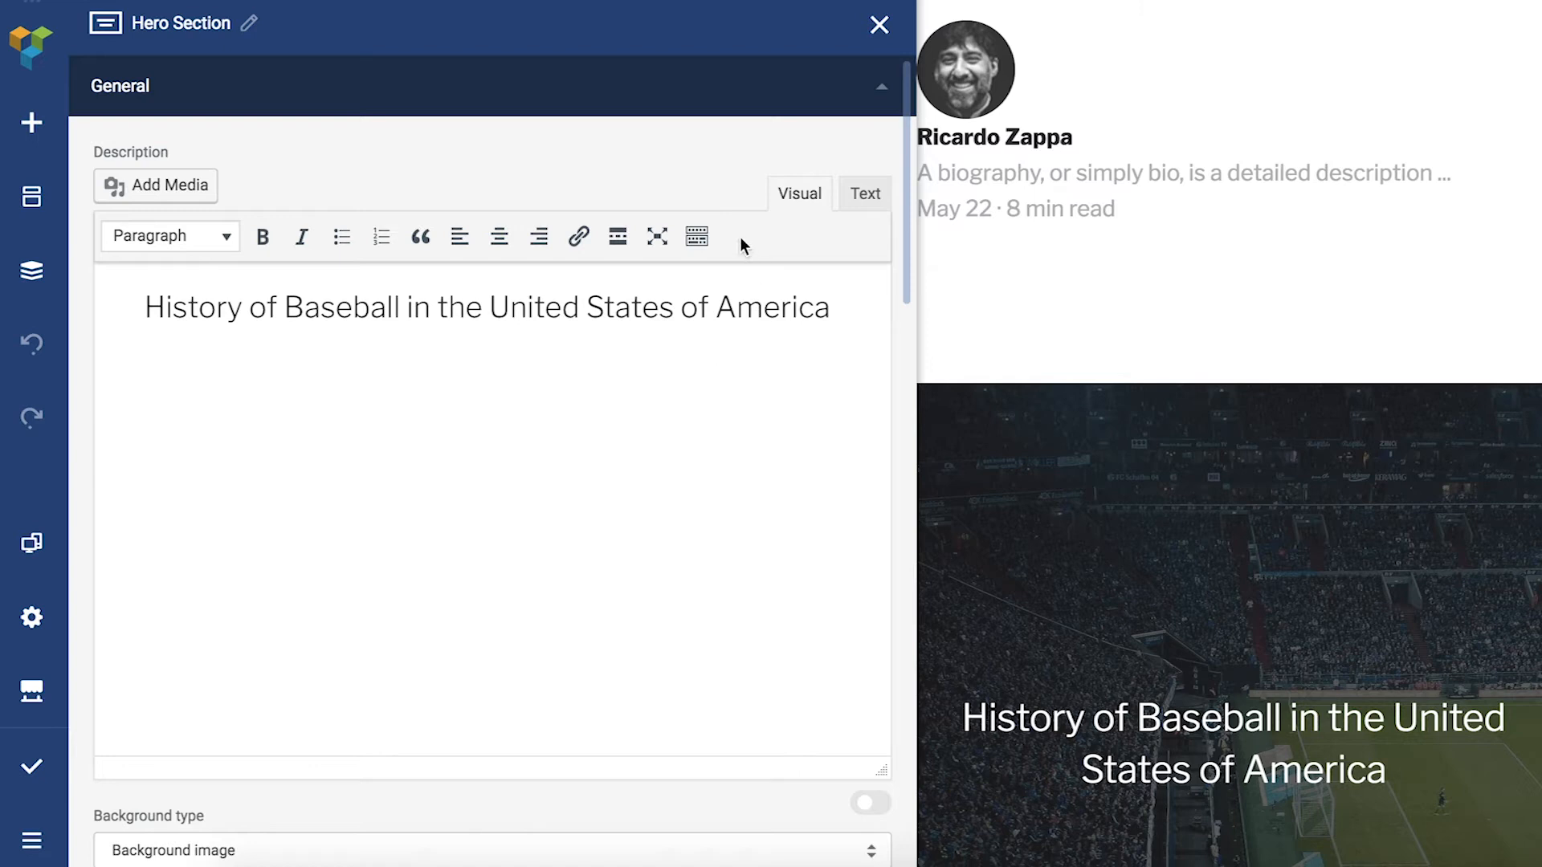
{"action": "mouse_move", "coordinate": [696, 237]}
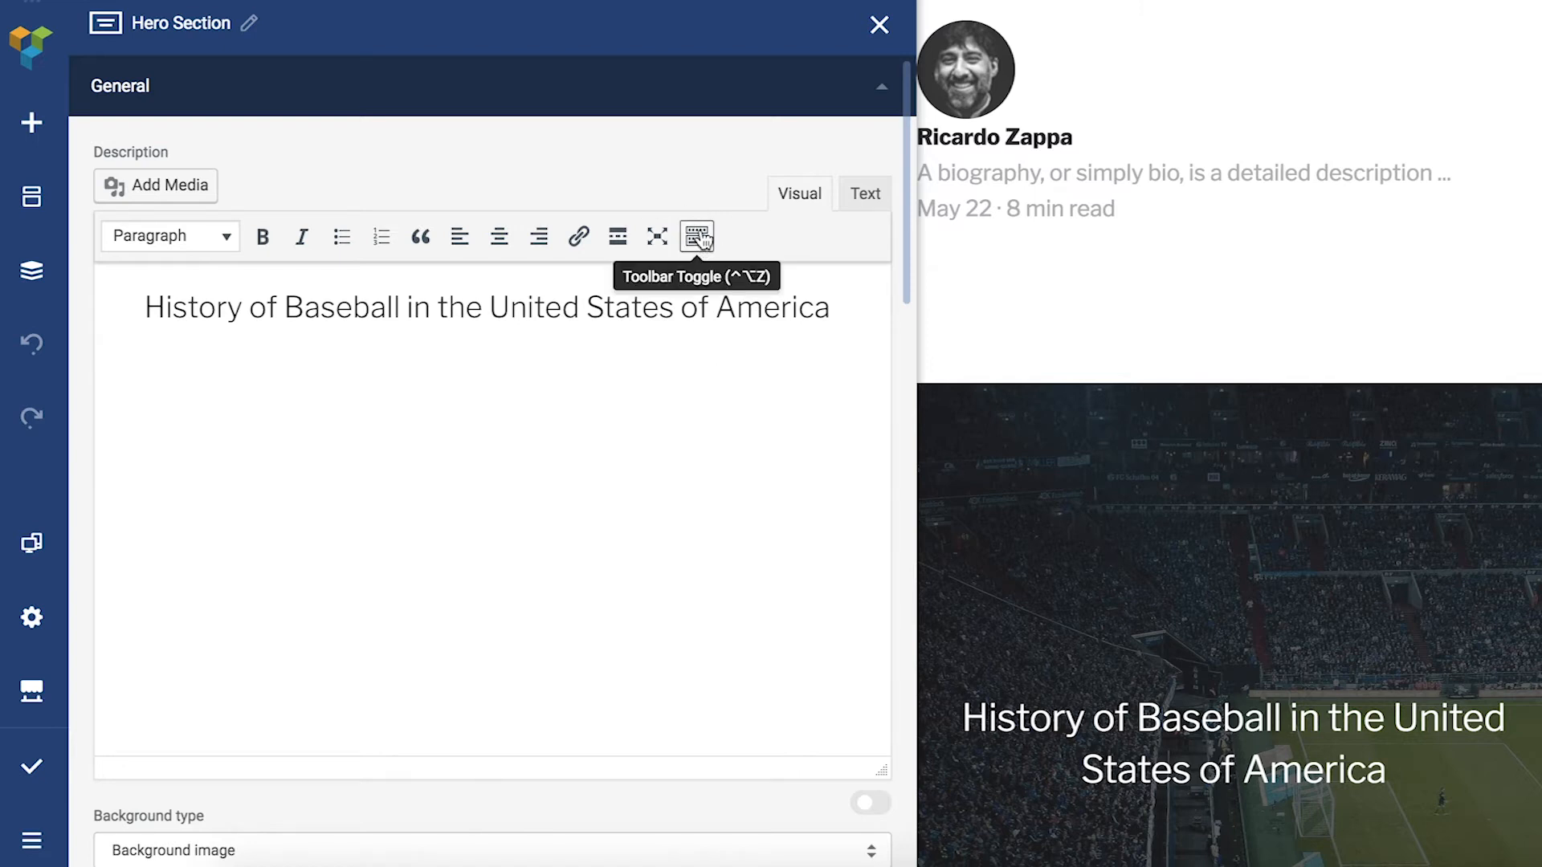
Step: Turn on the kitchen-sink toolbar and place the cursor after the heading text
{"action": "left_click", "coordinate": [697, 236]}
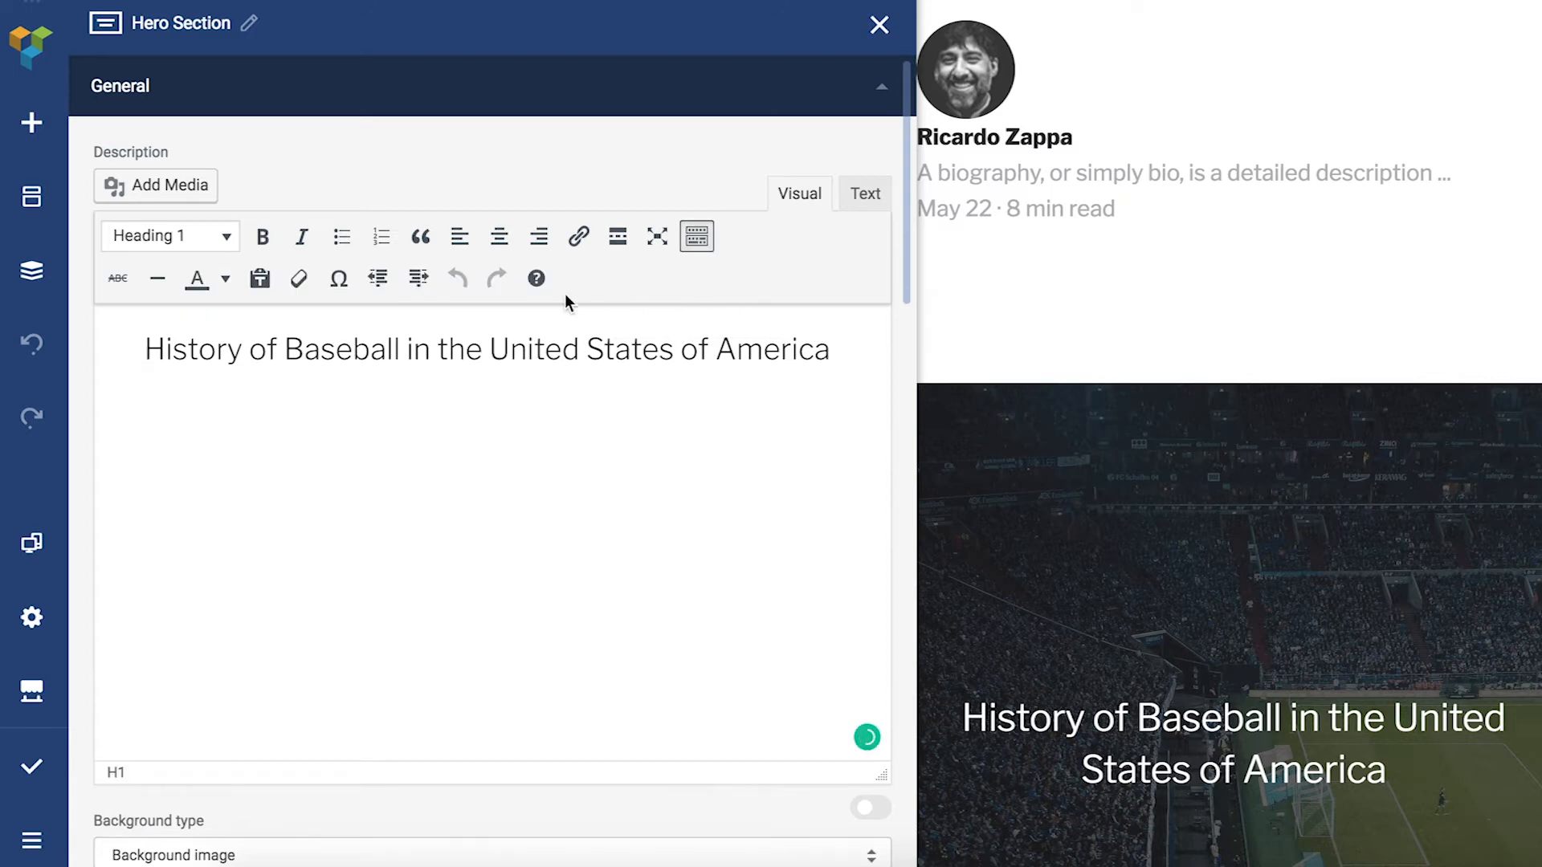
{"action": "mouse_move", "coordinate": [196, 279]}
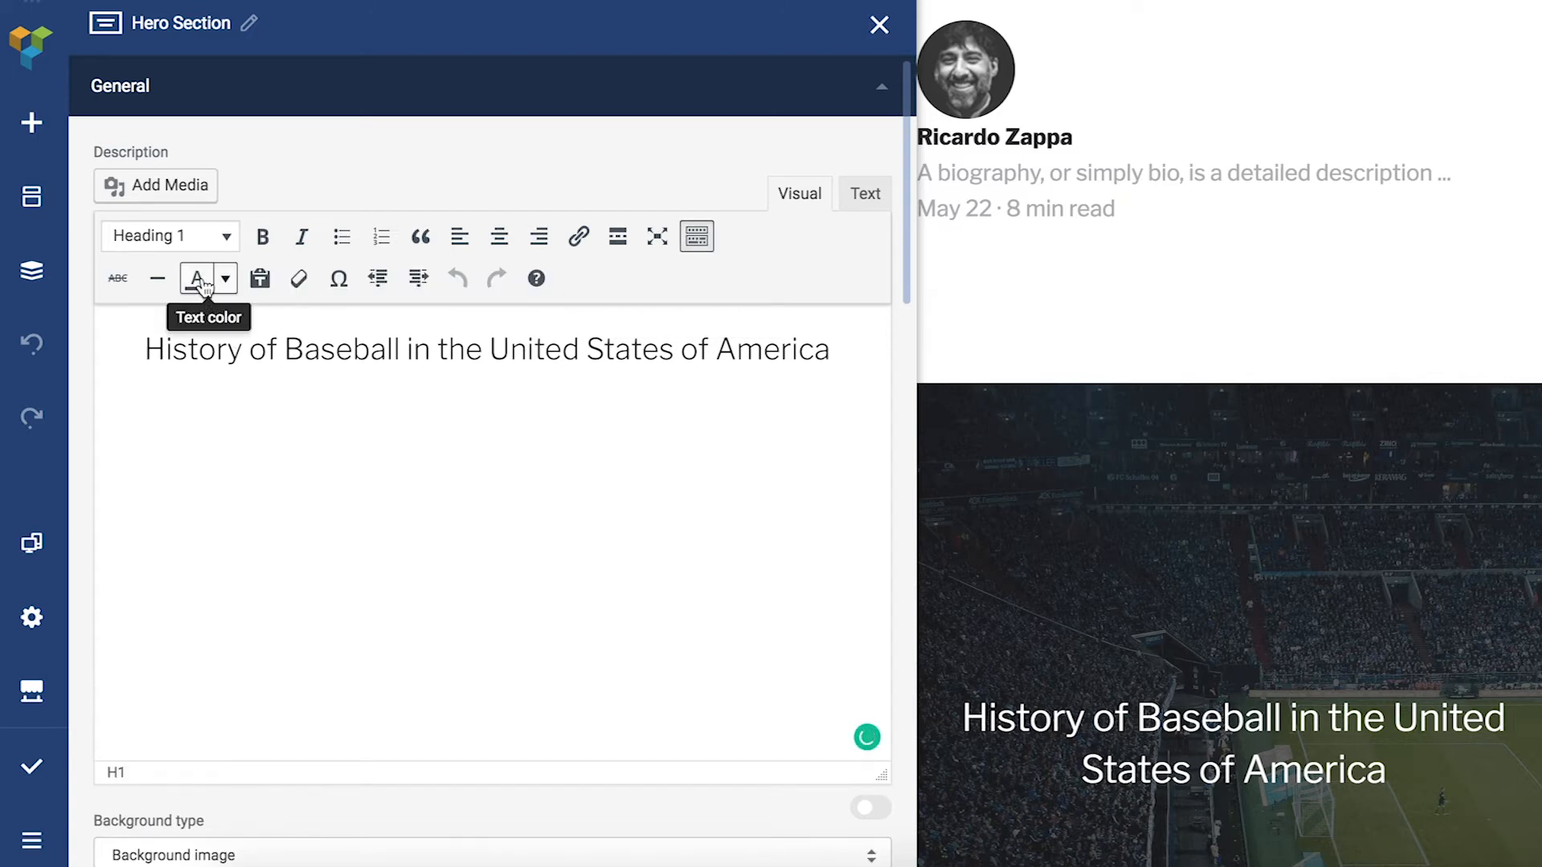
{"action": "mouse_move", "coordinate": [260, 279]}
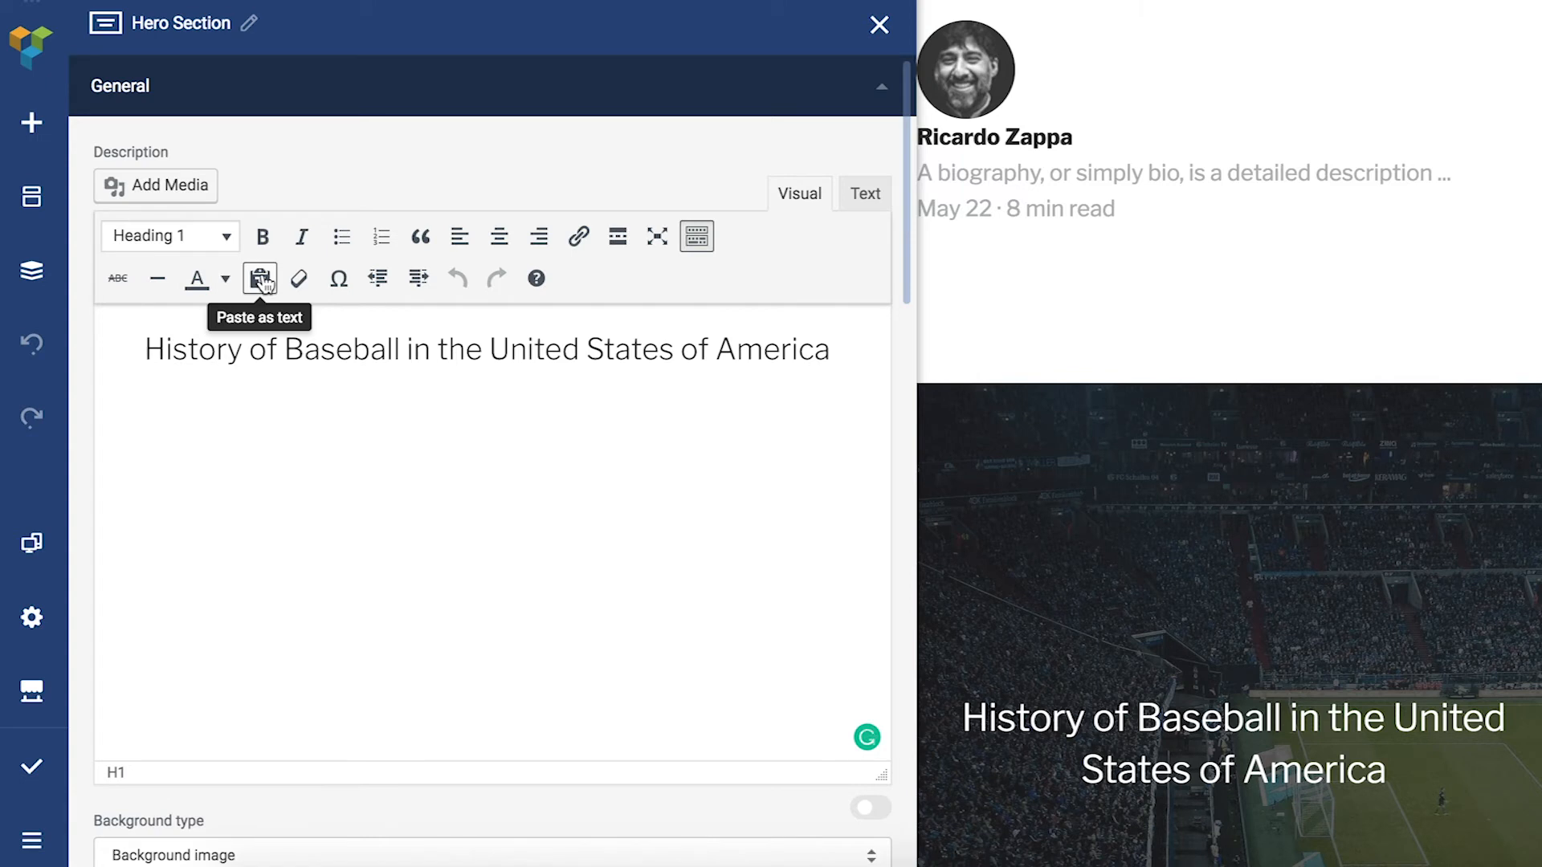
{"action": "mouse_move", "coordinate": [338, 279]}
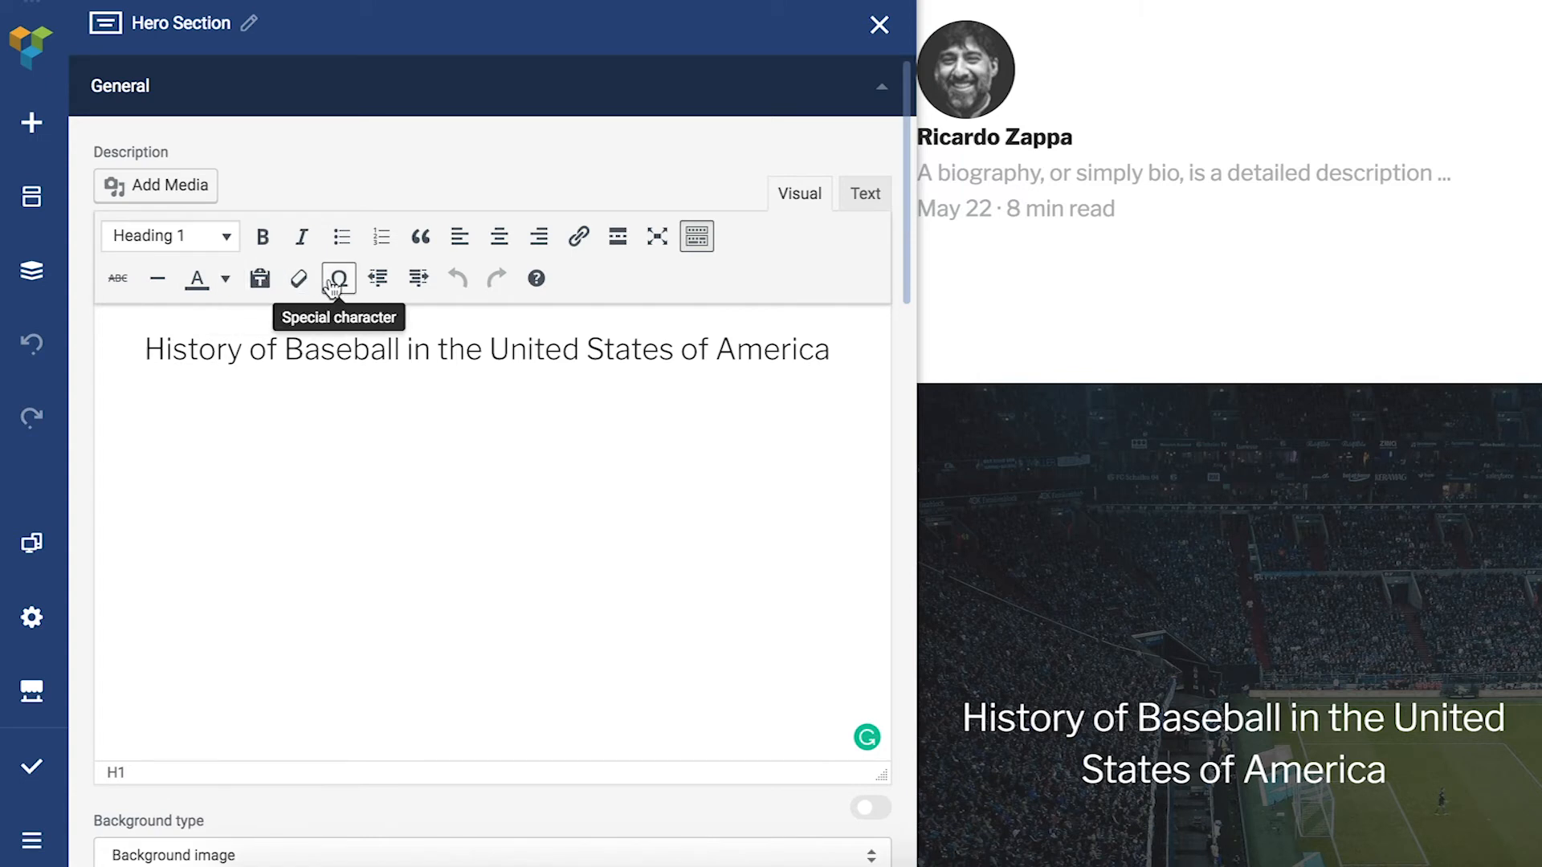
{"action": "mouse_move", "coordinate": [439, 403]}
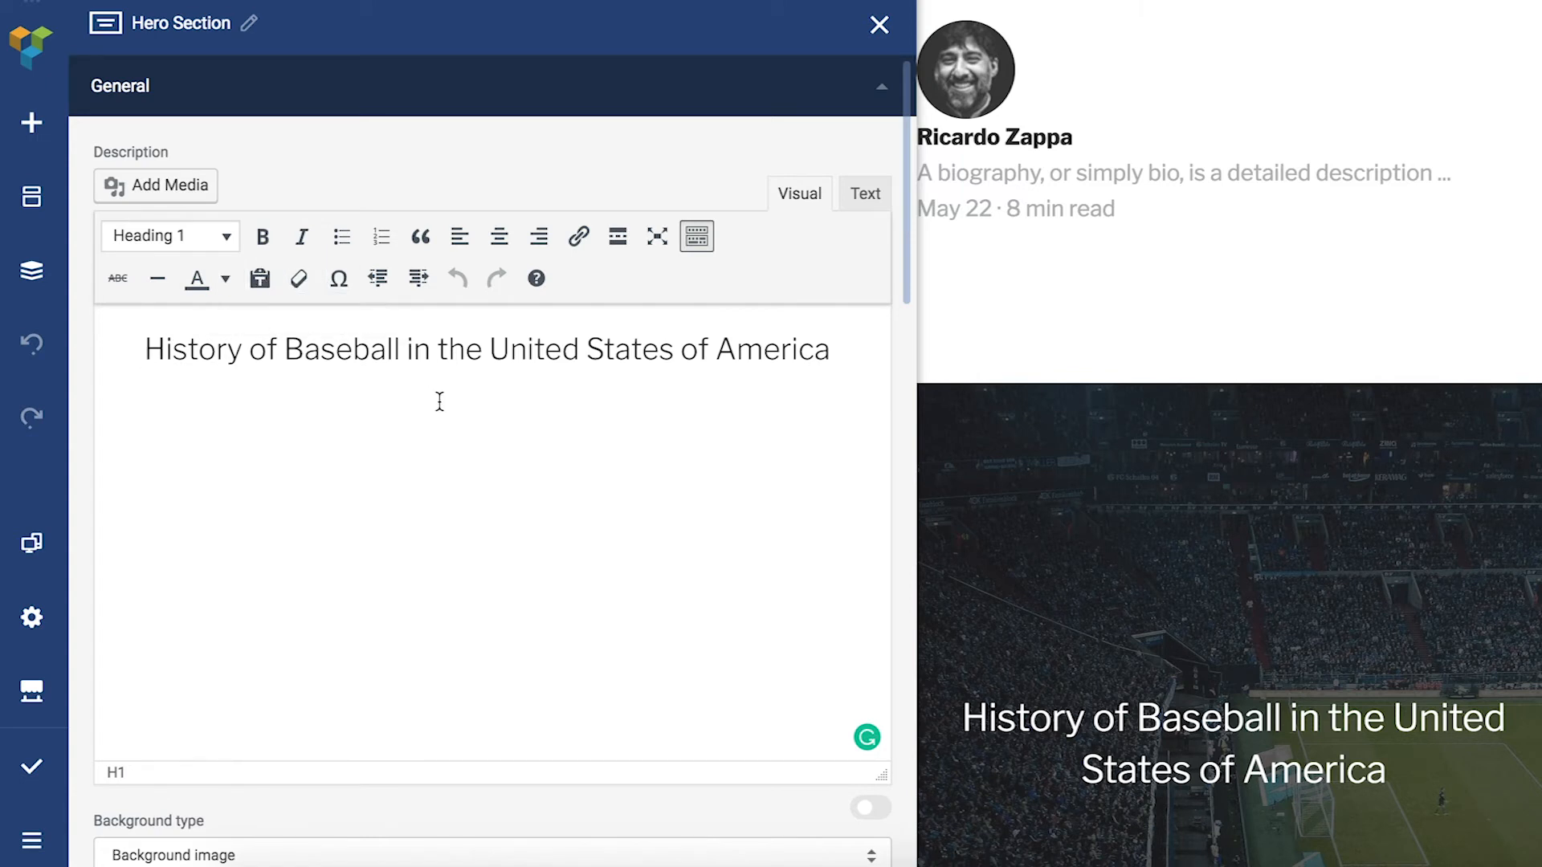
{"action": "left_click", "coordinate": [155, 186]}
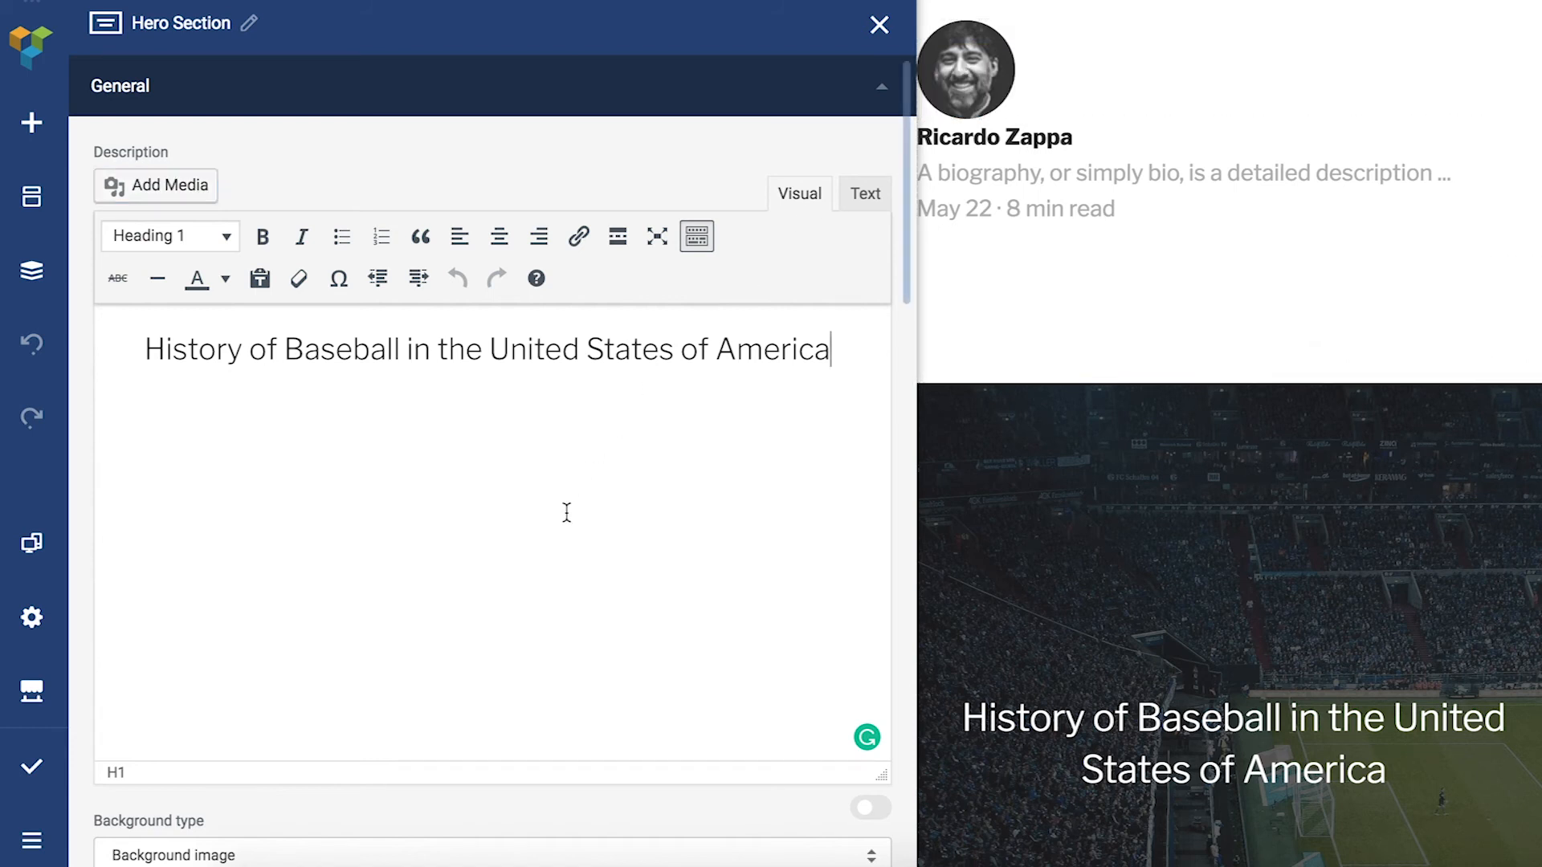
{"action": "mouse_move", "coordinate": [775, 546]}
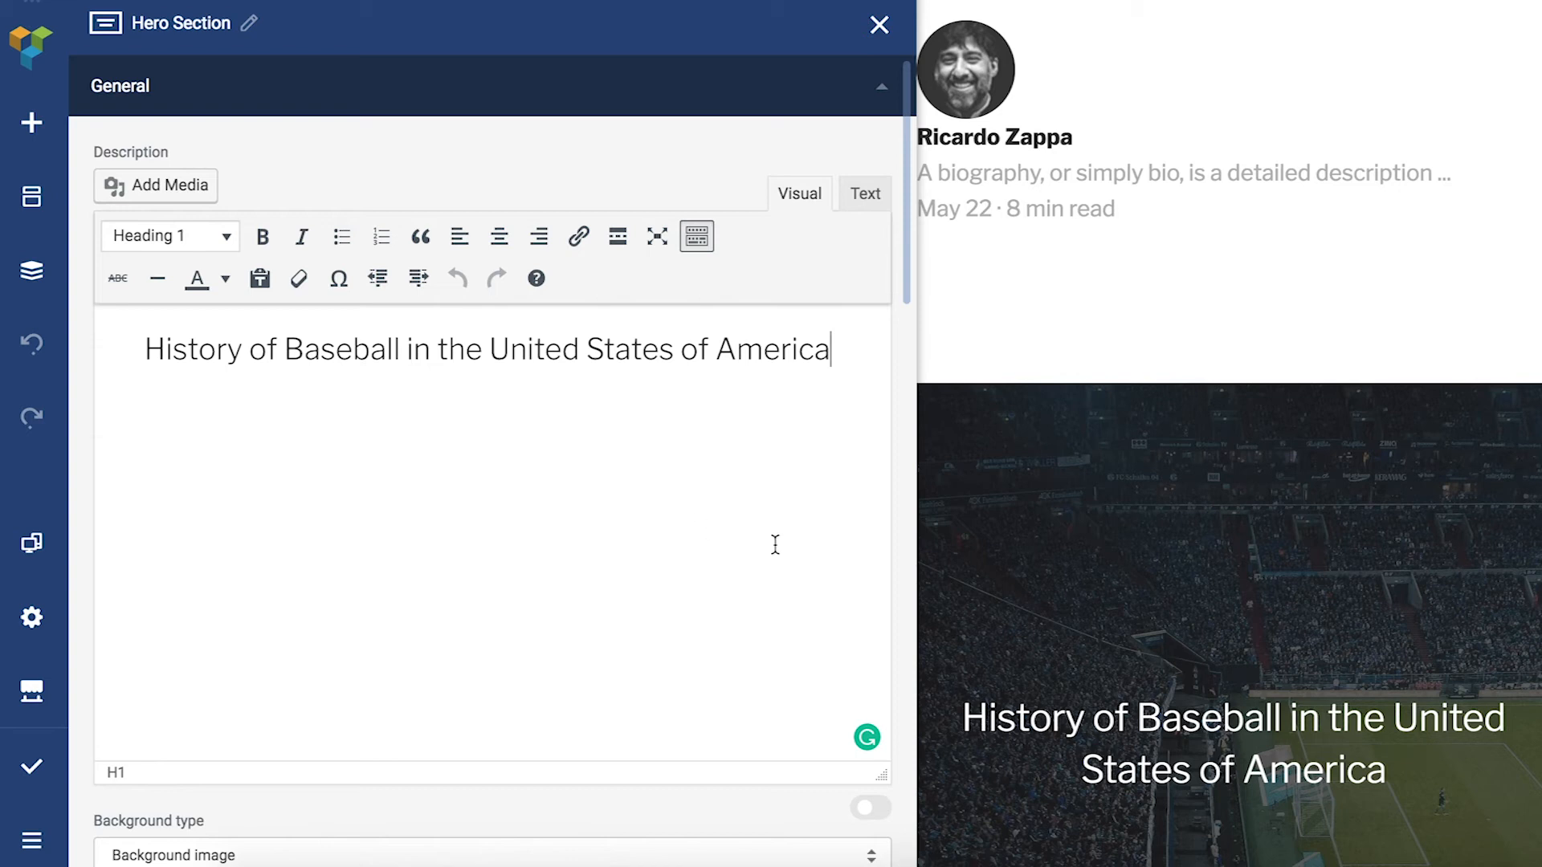
{"action": "mouse_move", "coordinate": [792, 466]}
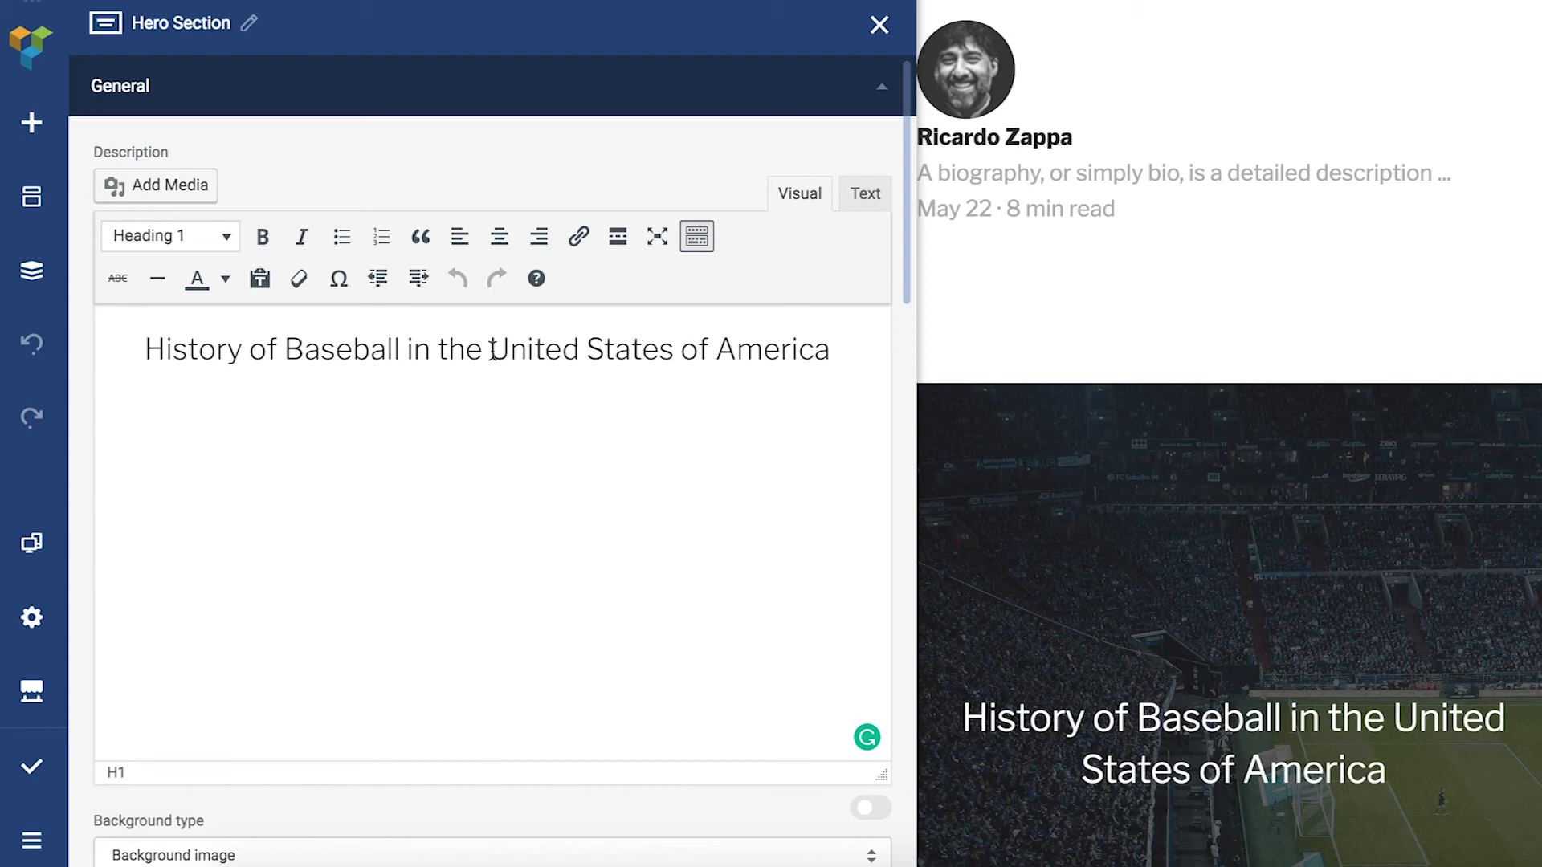
Step: Place the cursor in the heading and enable the dark editor skin toggle
{"action": "left_click", "coordinate": [224, 279]}
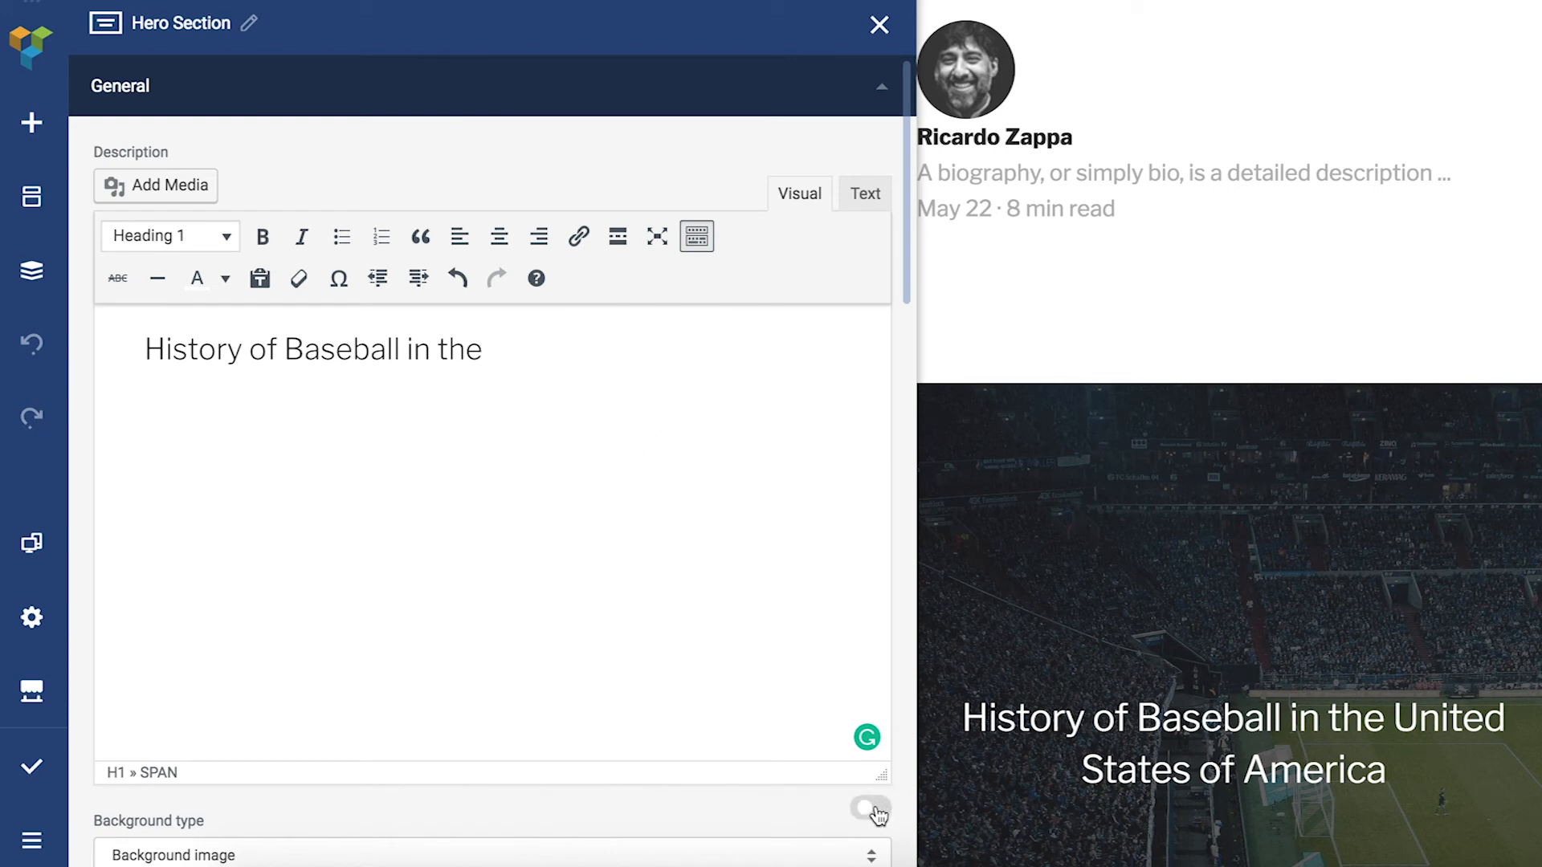
{"action": "left_click", "coordinate": [869, 811]}
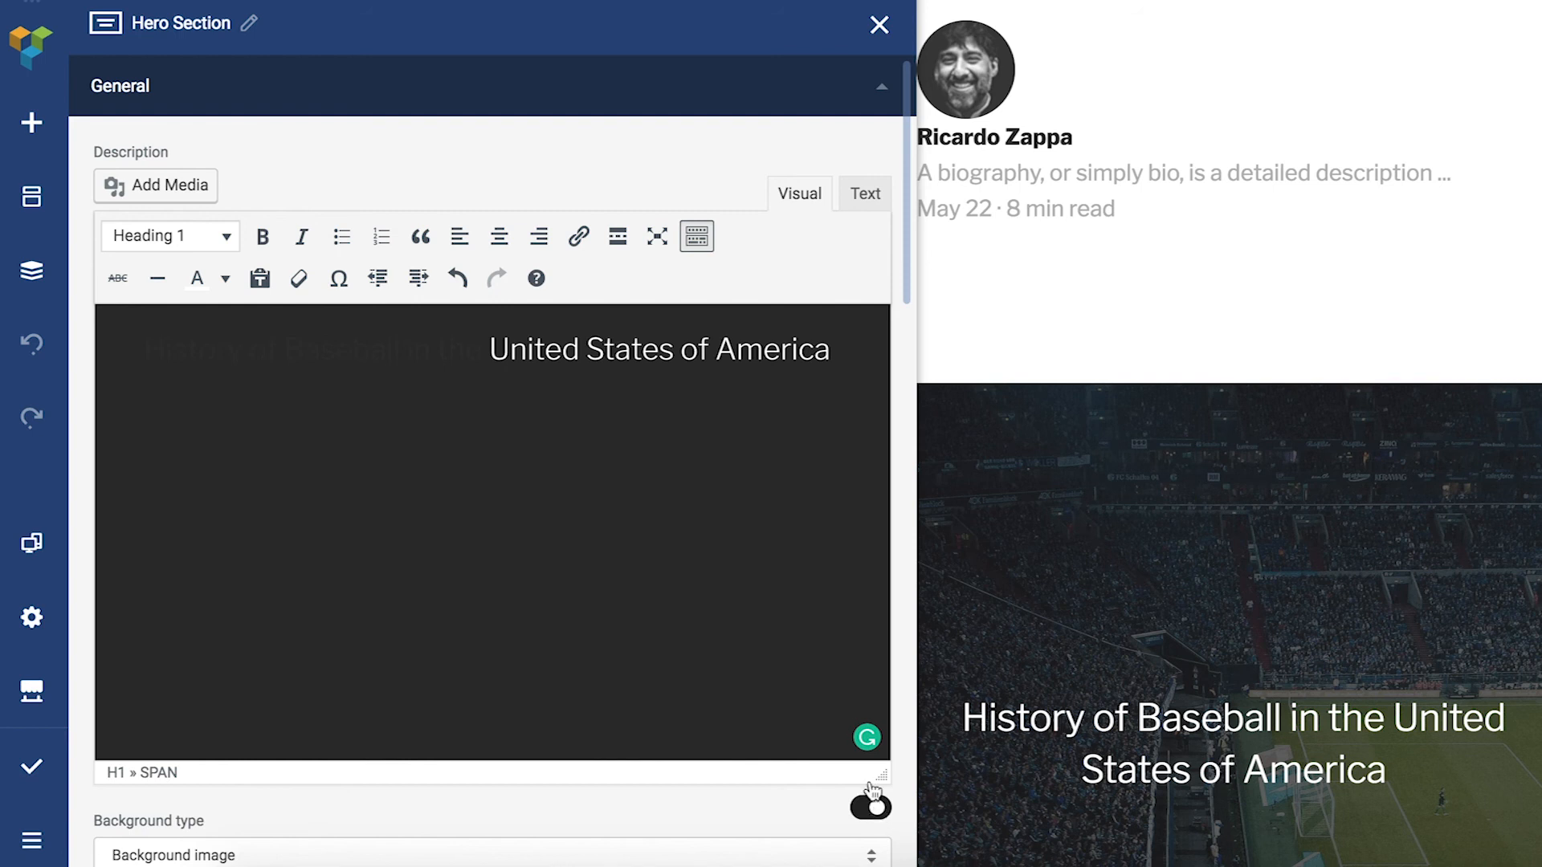